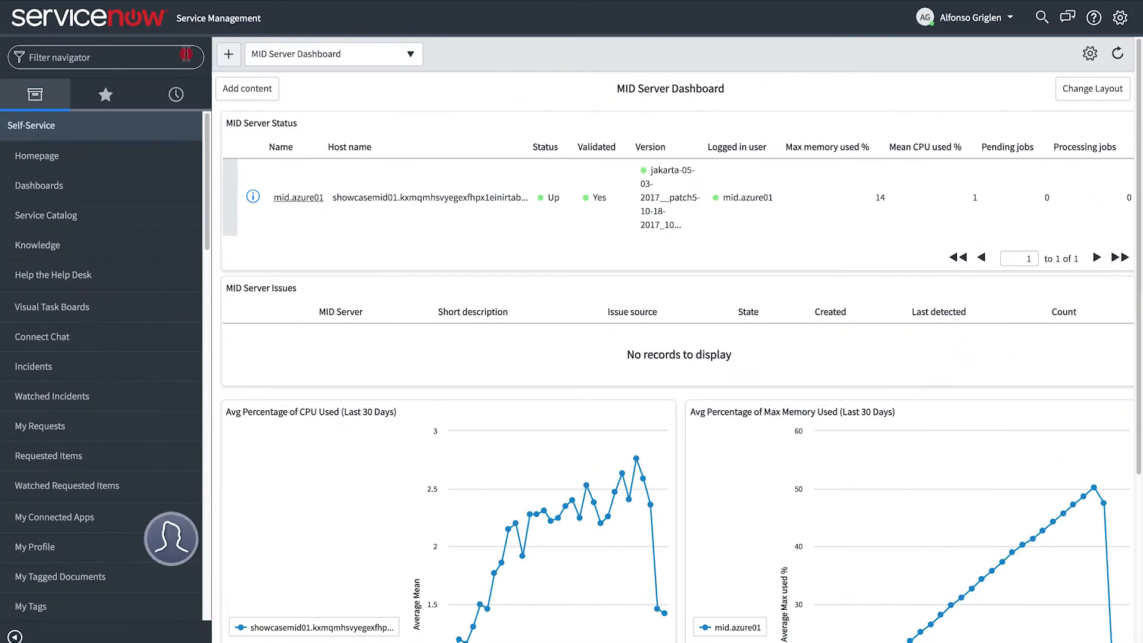
Filter the navigator for 'cloud operations' and open the Cloud Operations Dashboard
text(cloud operations)
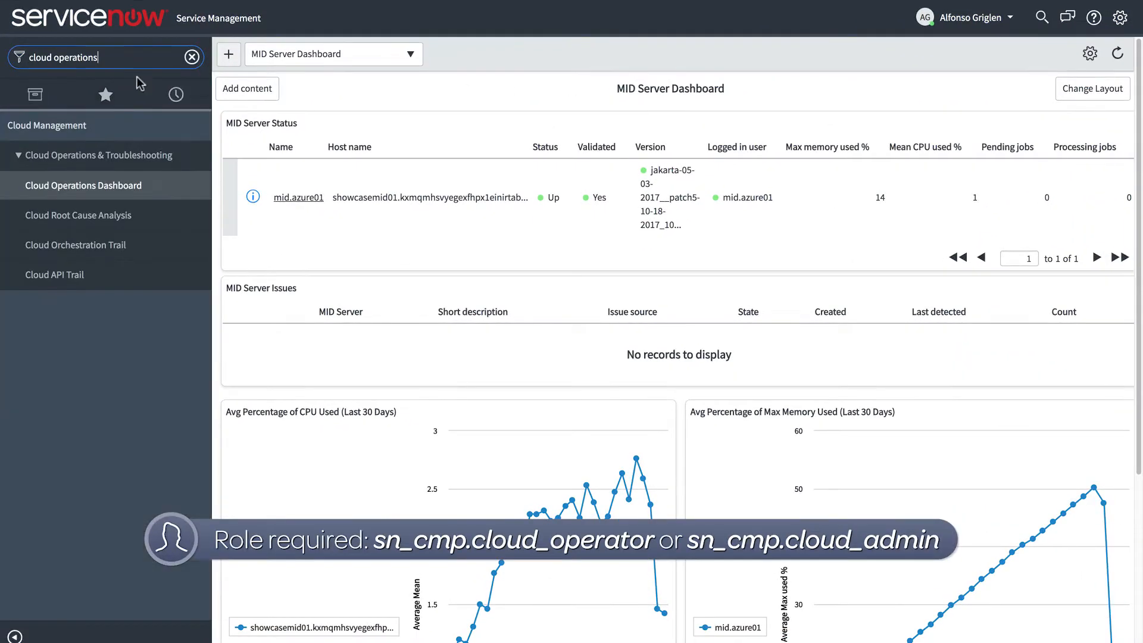
click(78, 215)
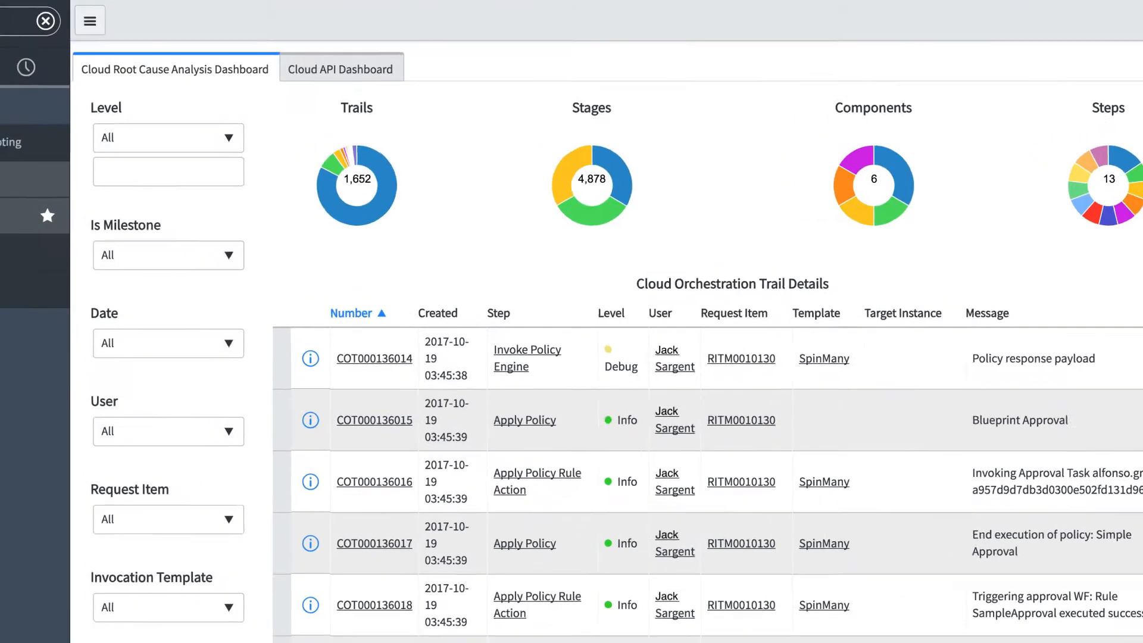
Limit the root cause dashboard to Warn and Error levels over the last 7 days
click(167, 138)
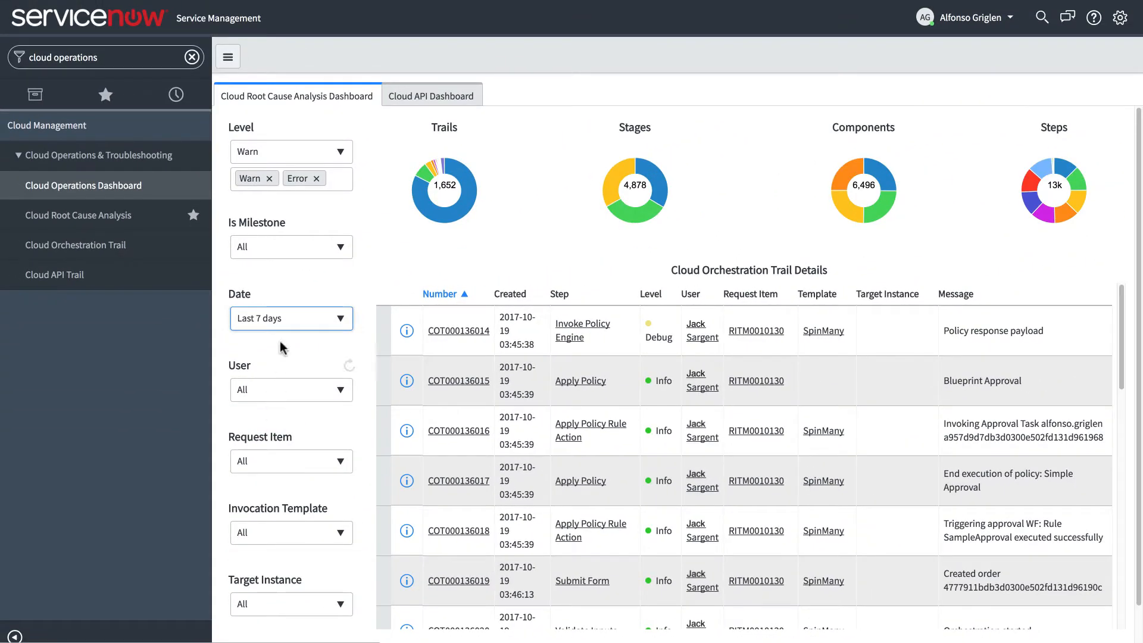
click(227, 56)
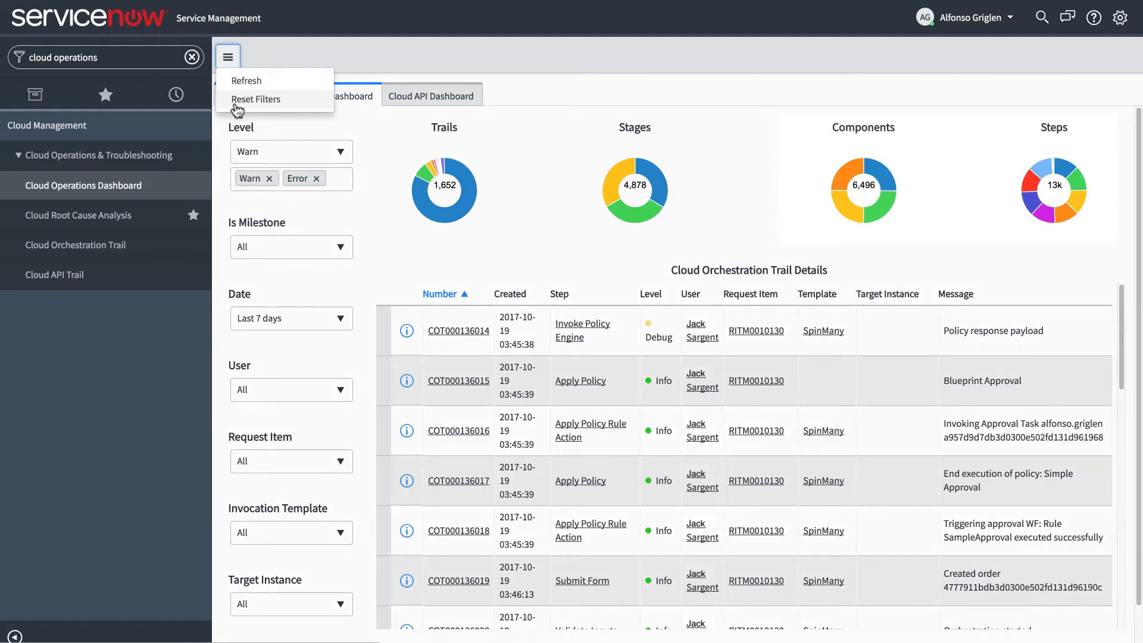
Reset the dashboard filters to All and inspect the Trails, Stages and Steps charts
click(256, 98)
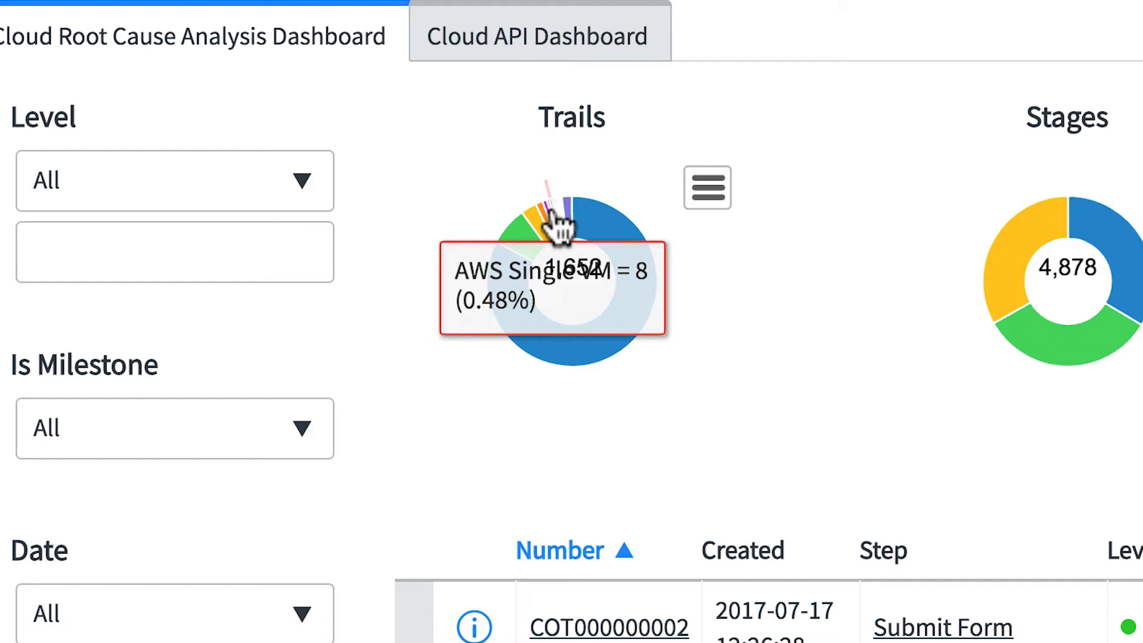
scroll(right, 3)
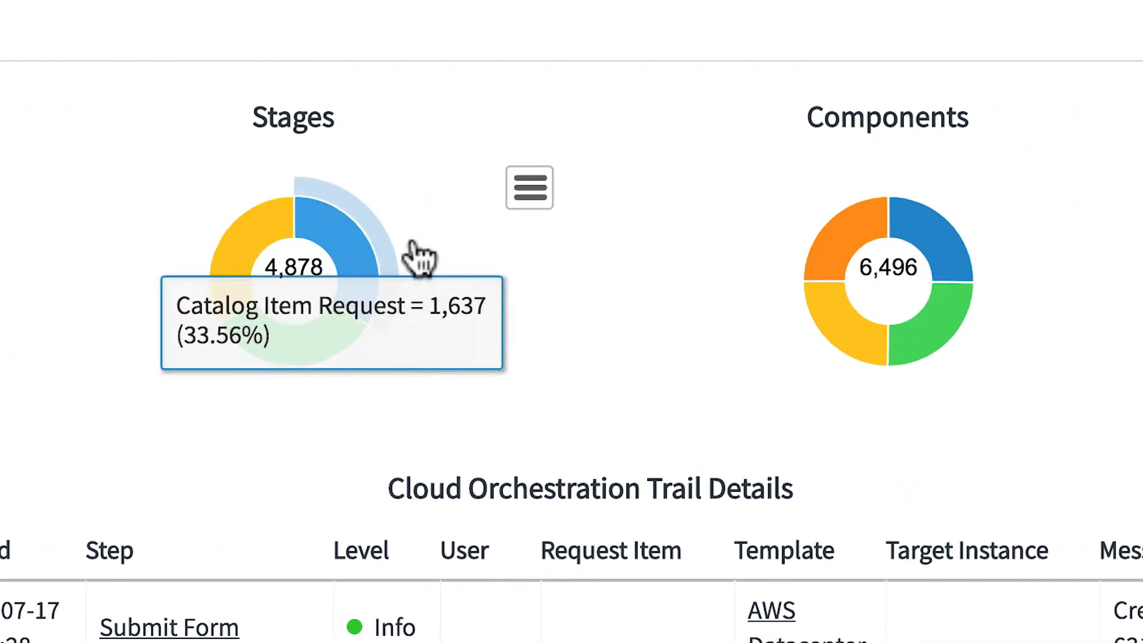
scroll(right, 3)
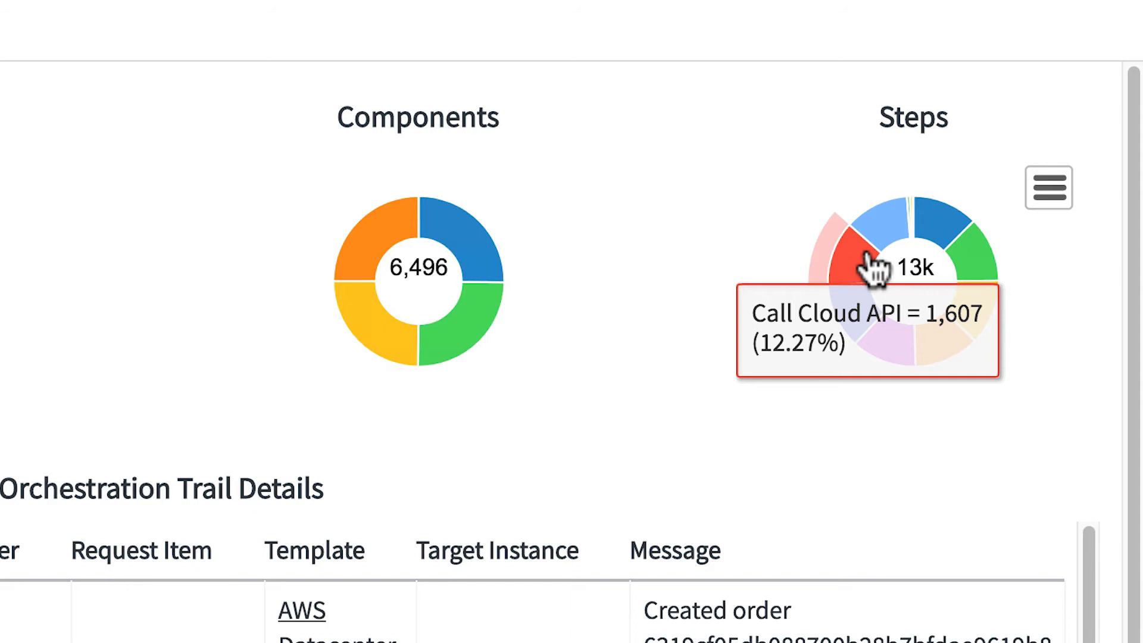
click(217, 102)
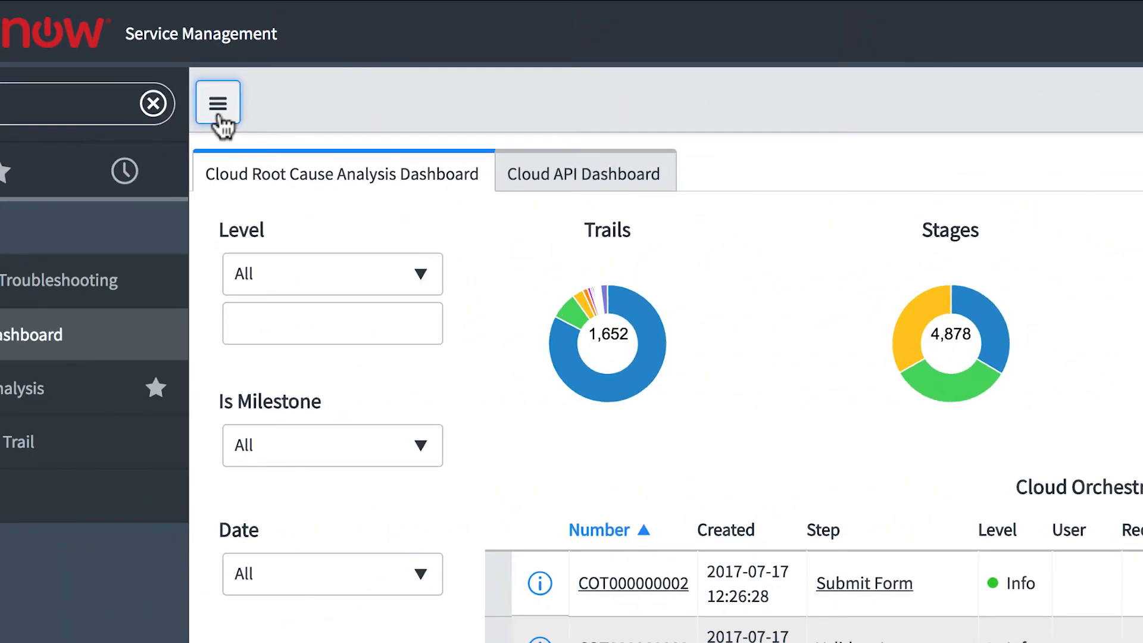
click(217, 102)
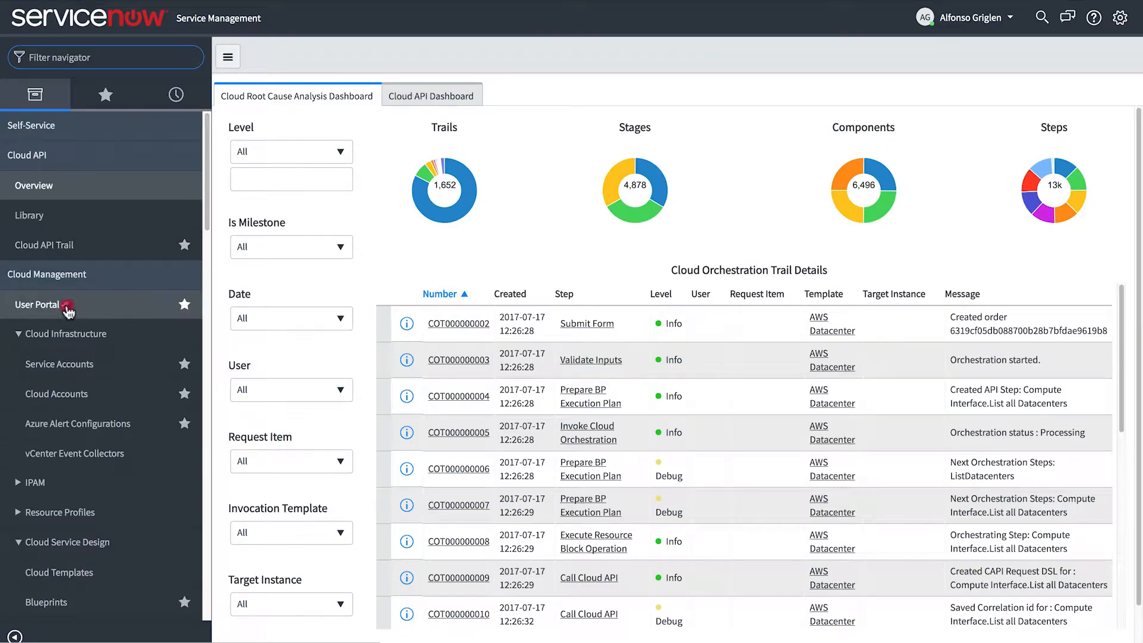
click(36, 304)
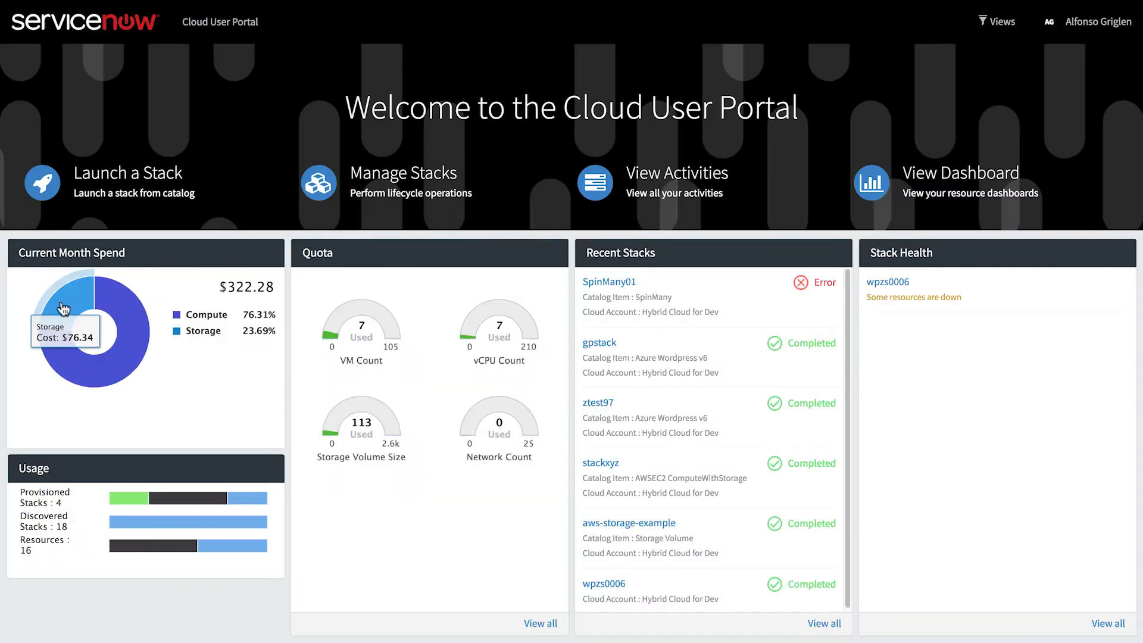
click(675, 173)
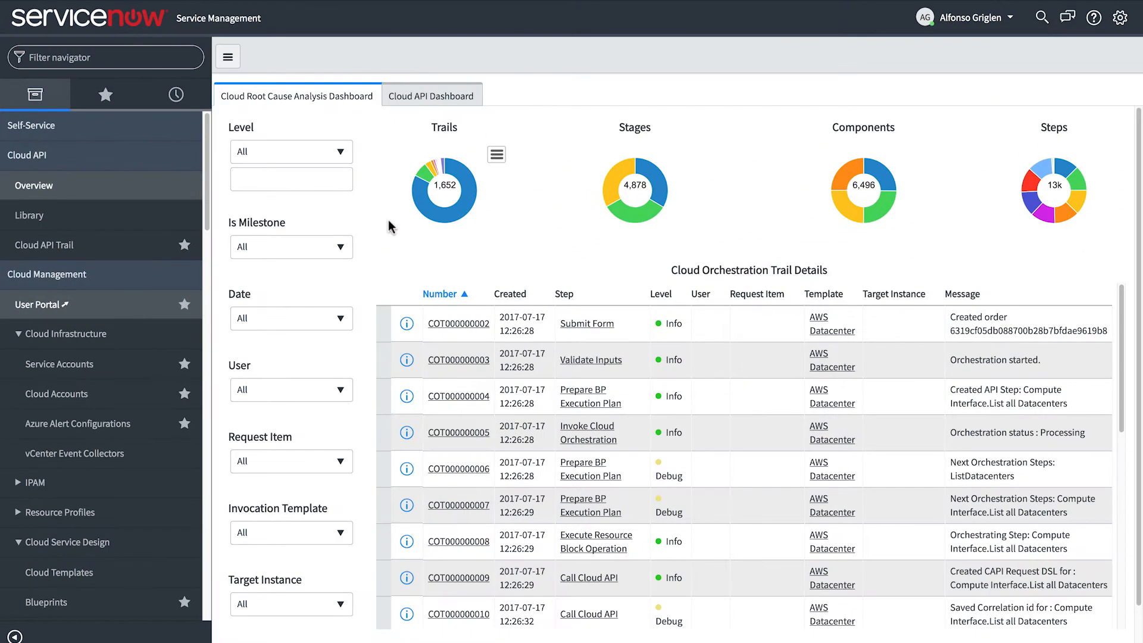
Filter trail details to request item RITM0010130 and page forward to its Error rows
click(289, 460)
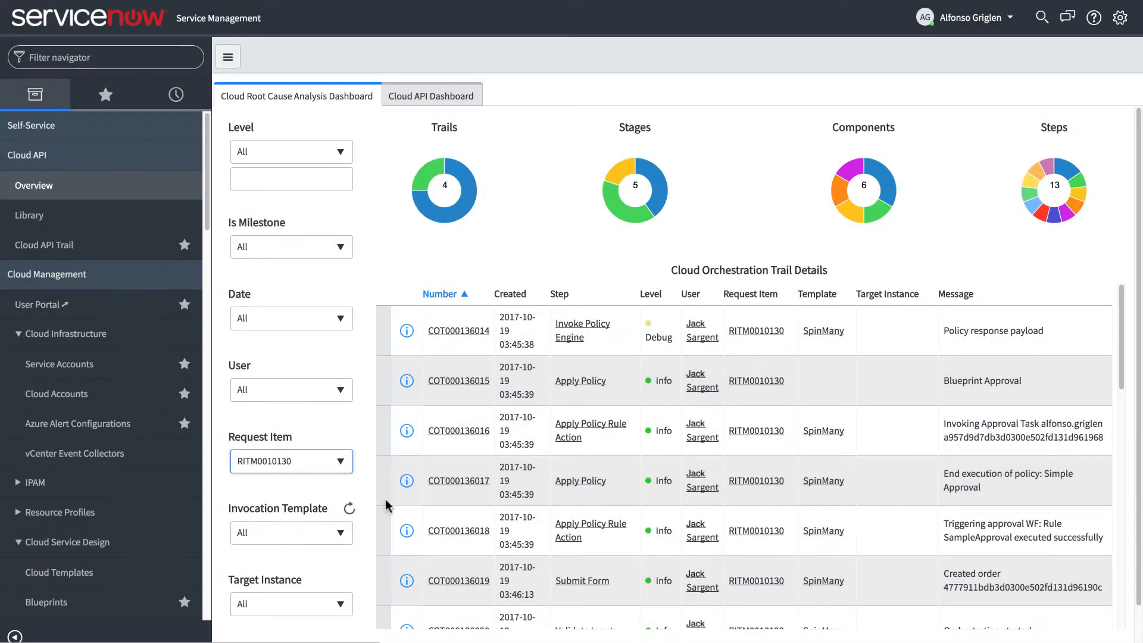
scroll(down, 3)
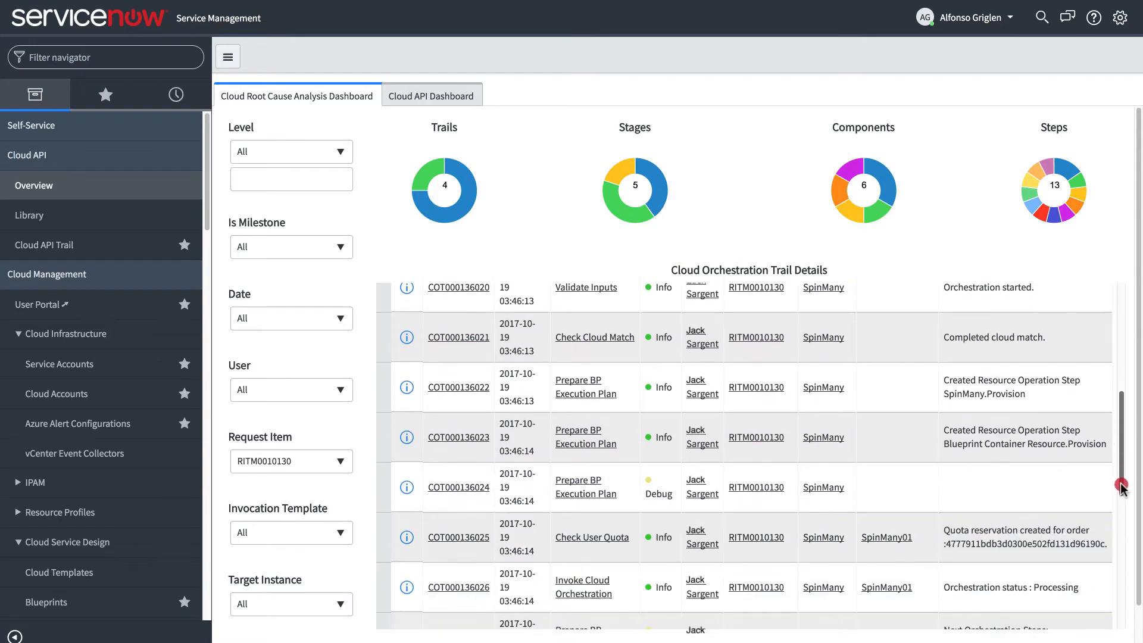
click(1073, 613)
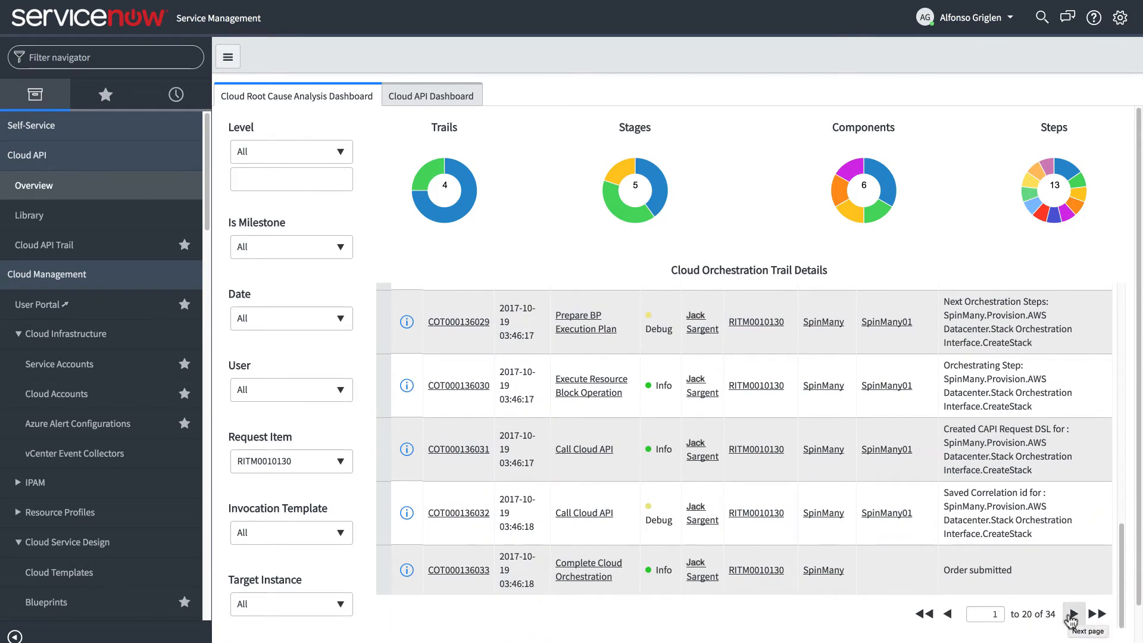
click(1071, 613)
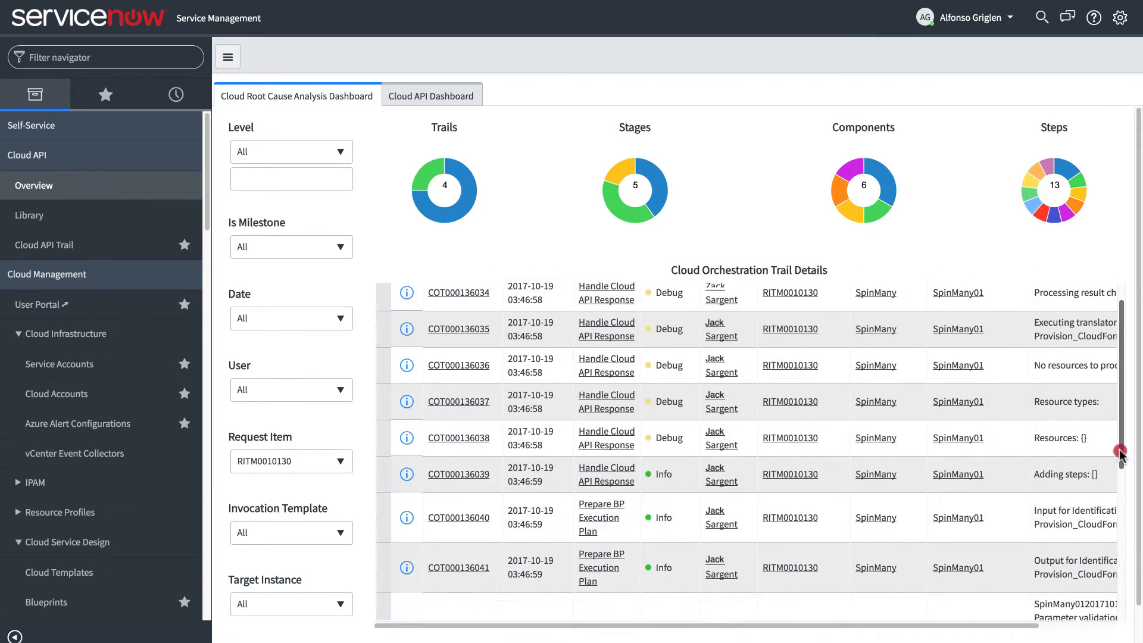
scroll(down, 3)
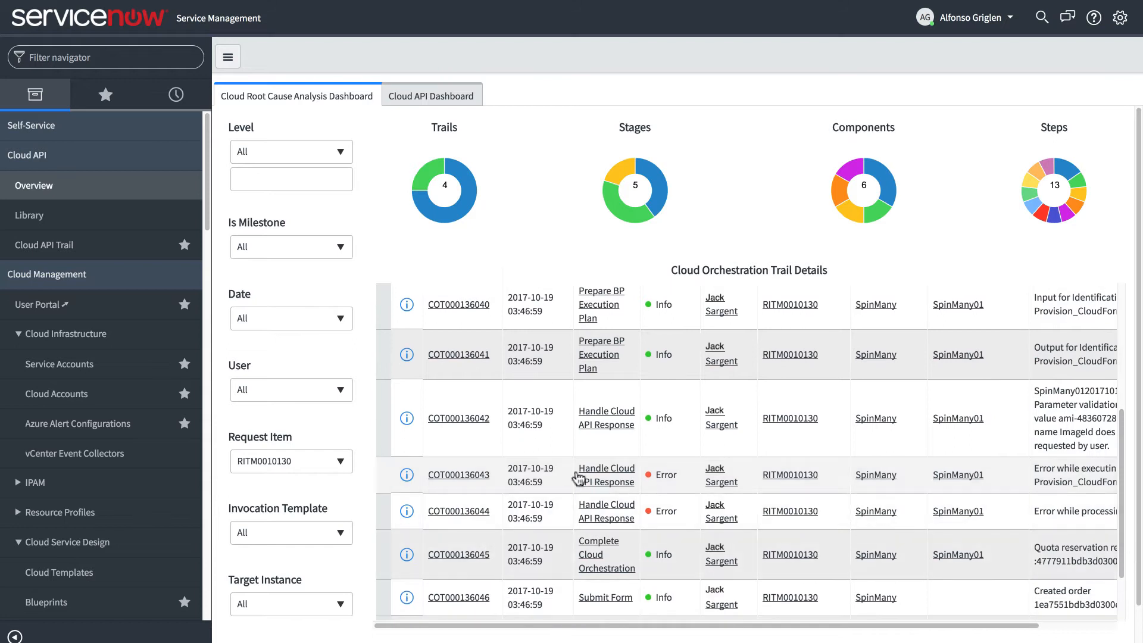
Read the translator script failure in error record COT000136043
click(458, 474)
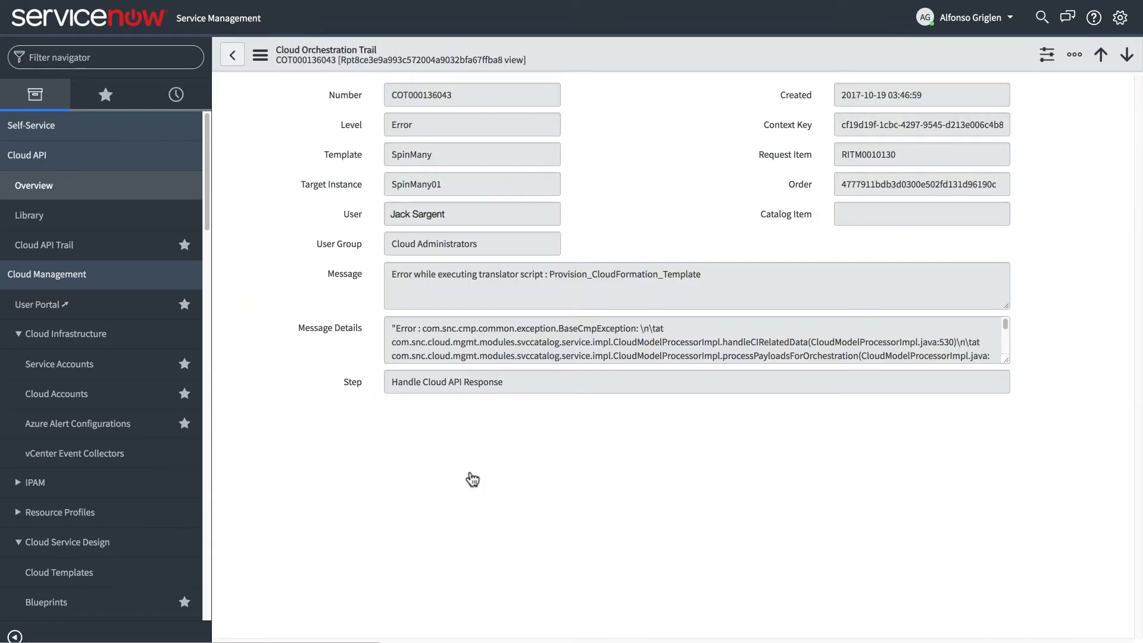
click(471, 124)
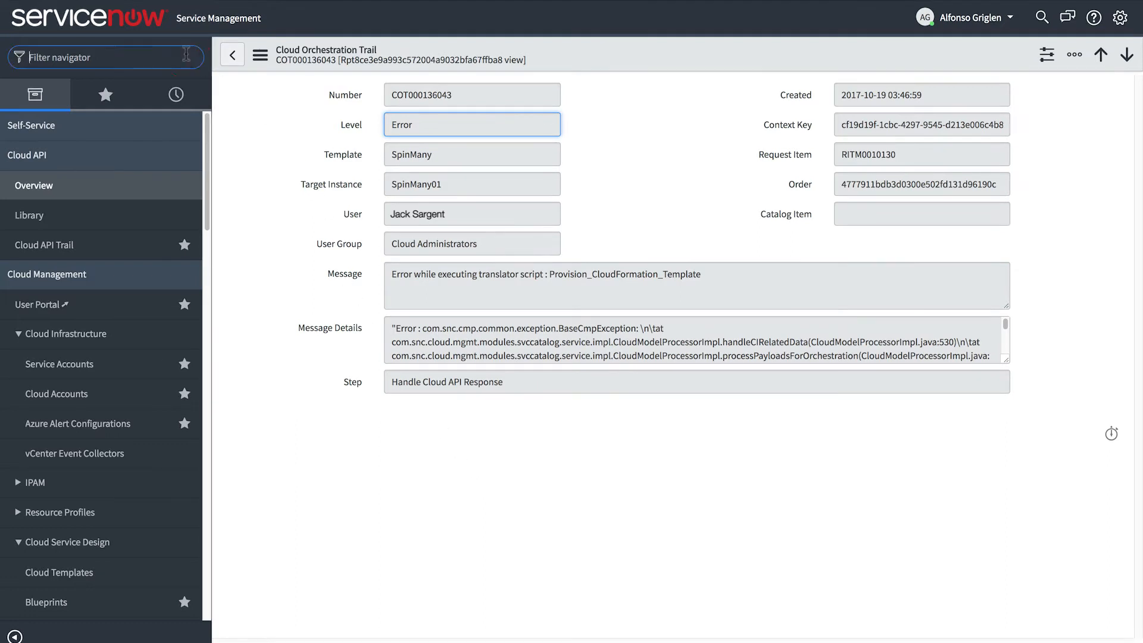
text(cloud operations)
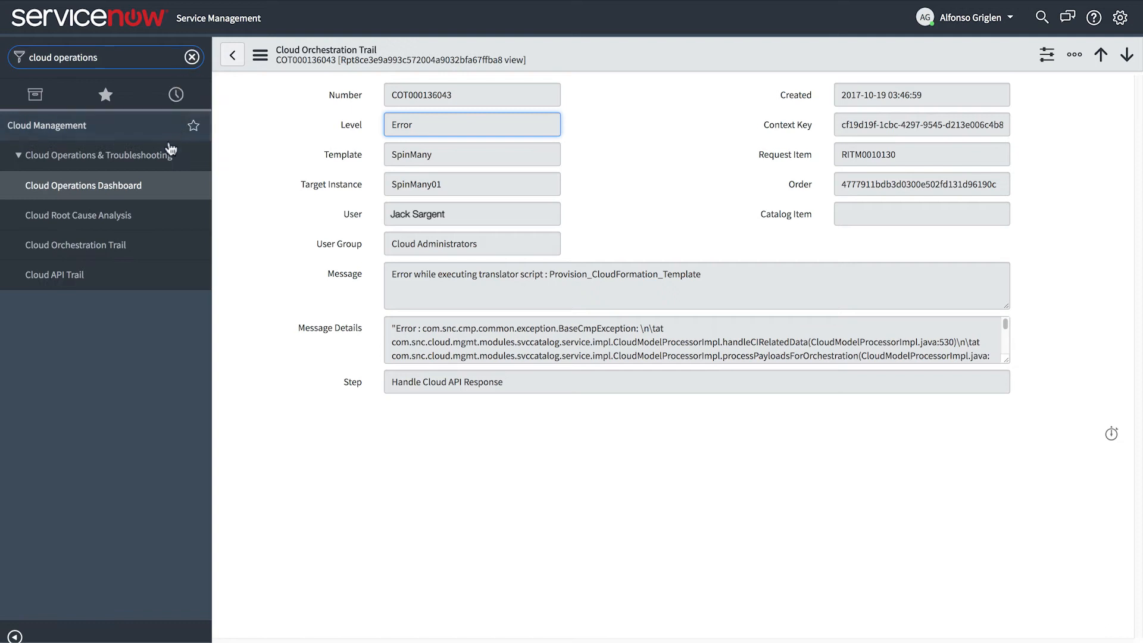
Filter Cloud Orchestration Trails to Error level, AWS Datacenter template, created 2017-07-17
click(75, 244)
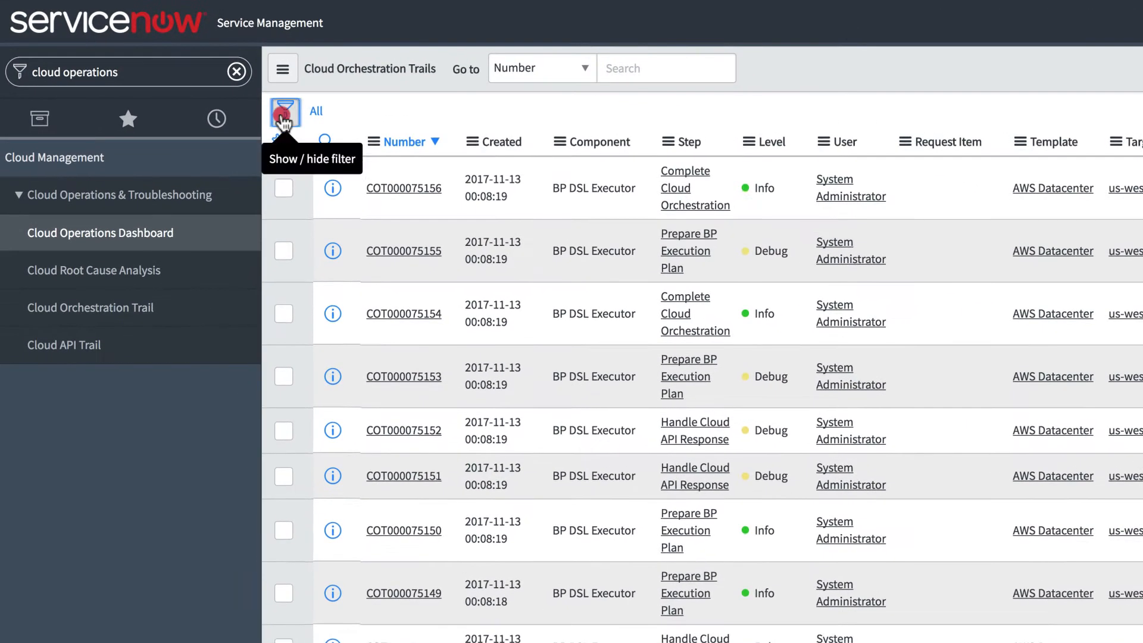
click(285, 111)
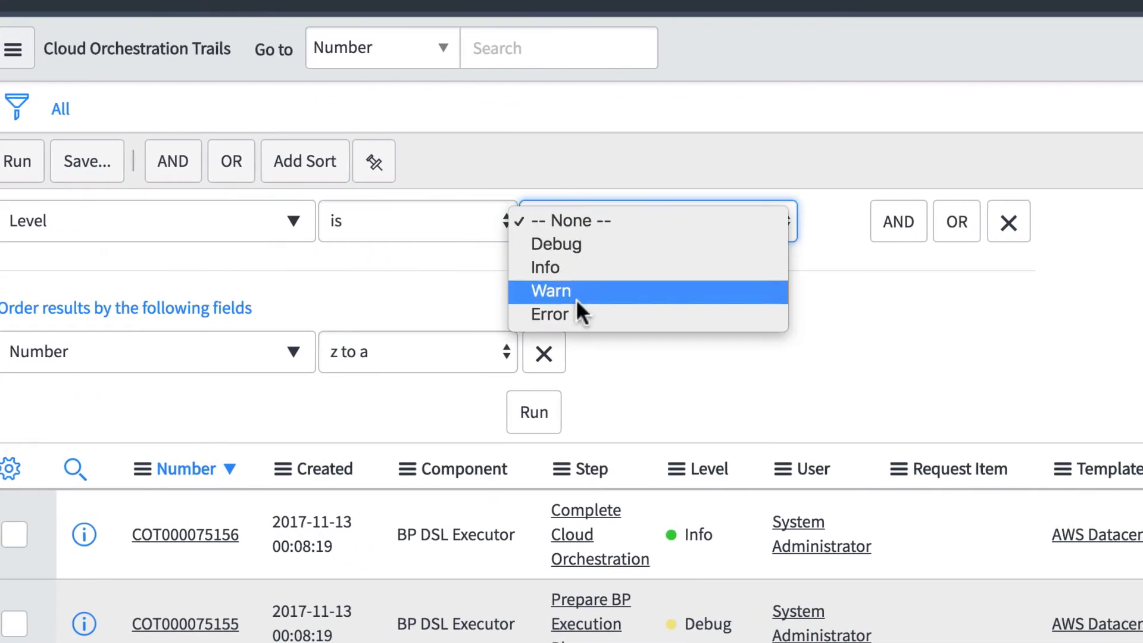
click(548, 314)
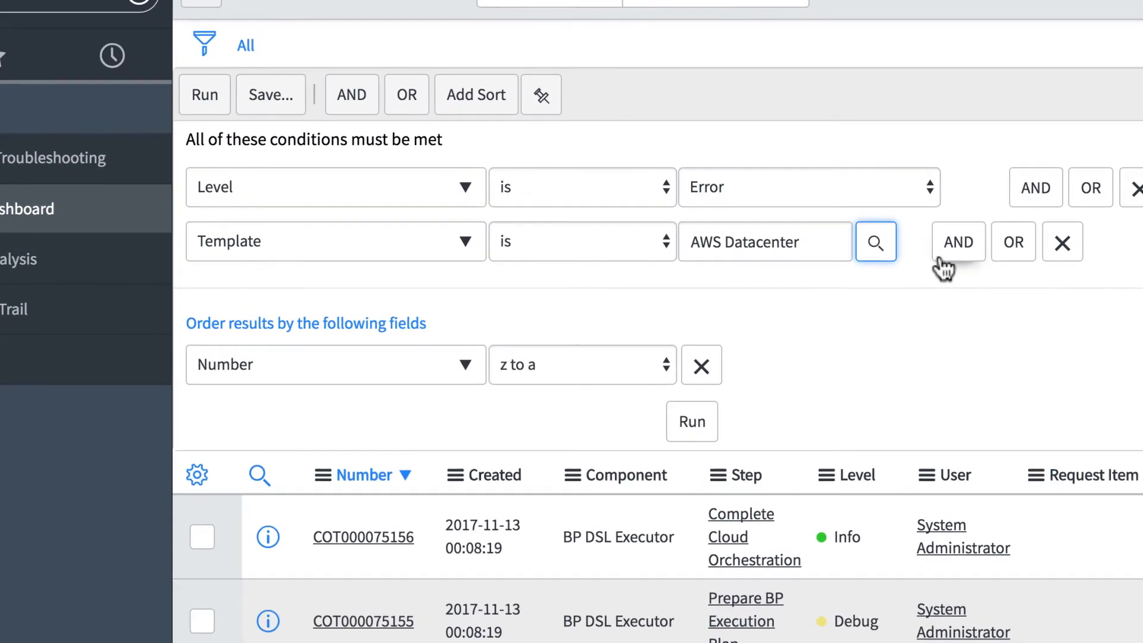
click(957, 241)
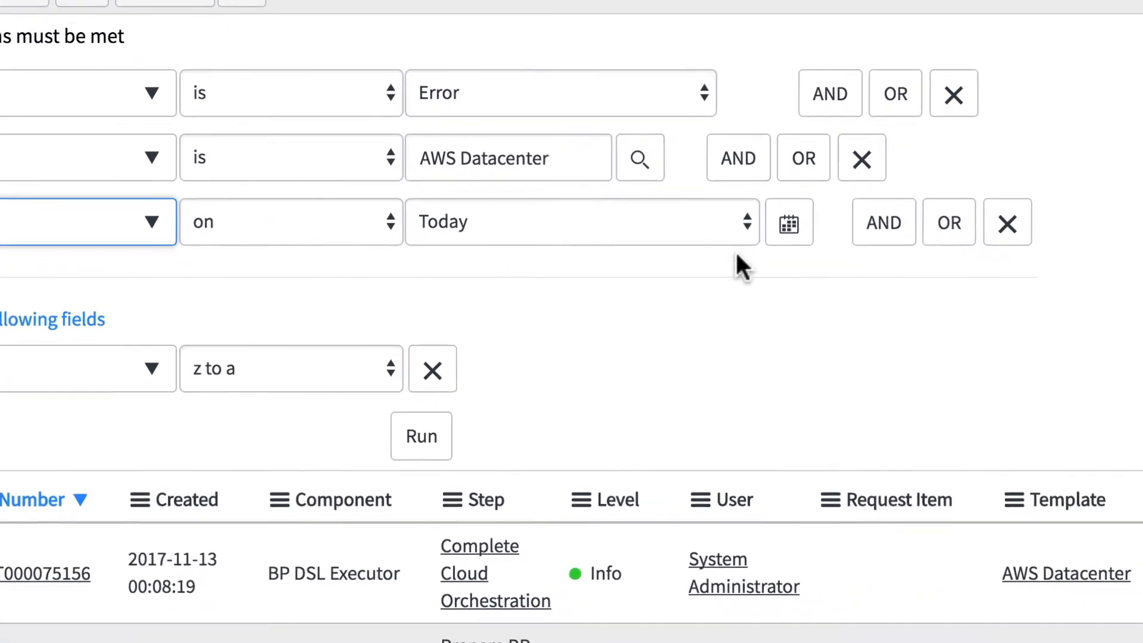
click(788, 221)
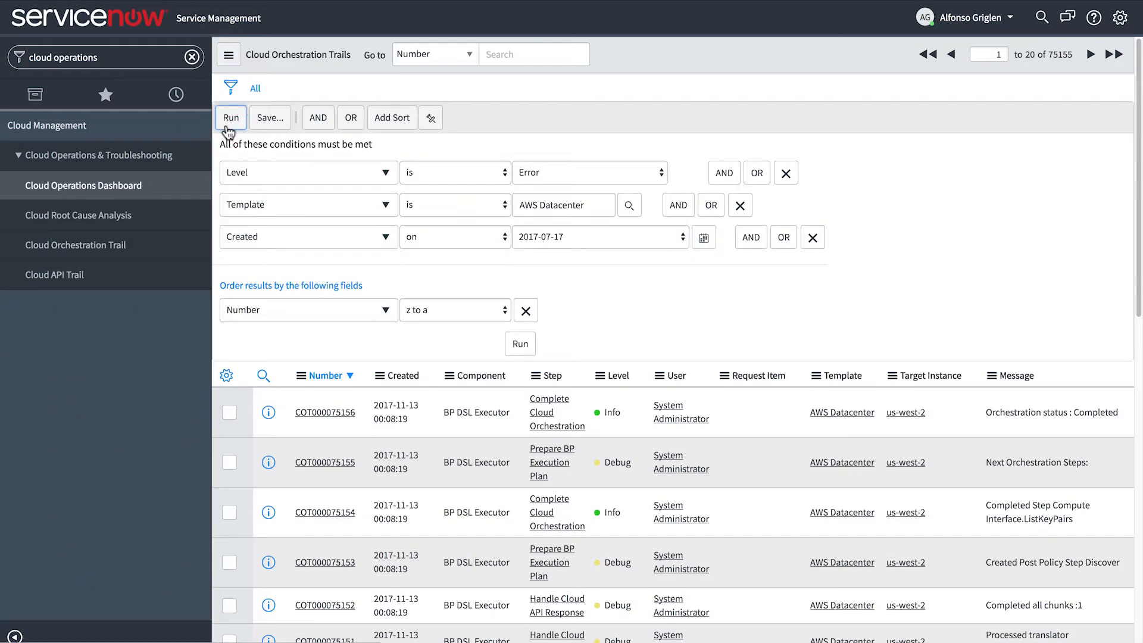
click(231, 117)
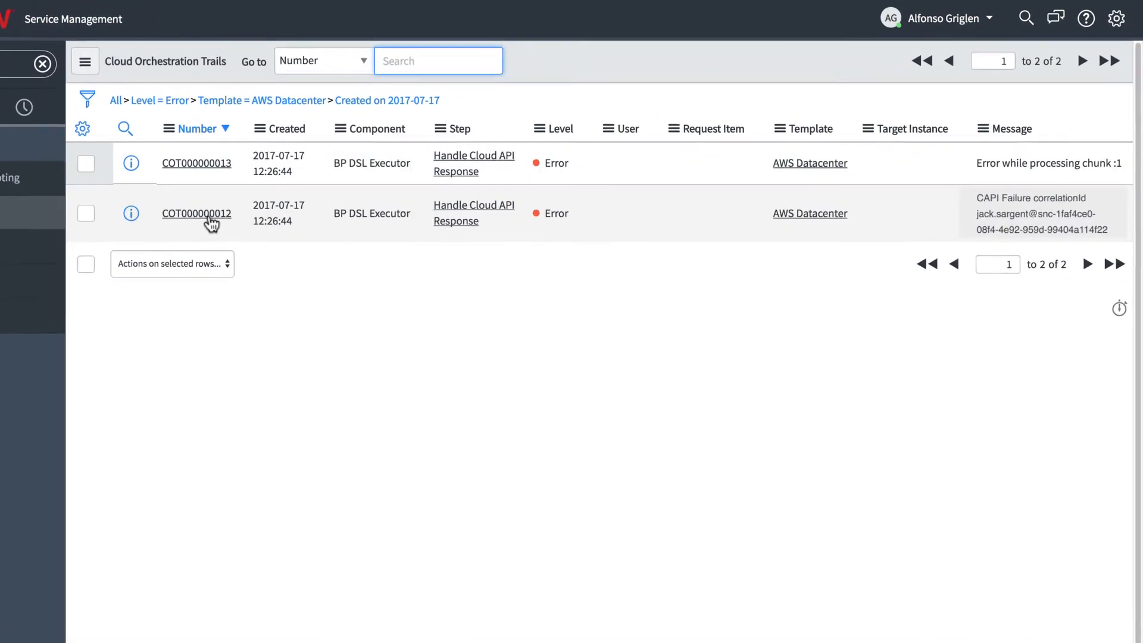
Open COT000000012 to read the AWS access credential validation error
click(195, 214)
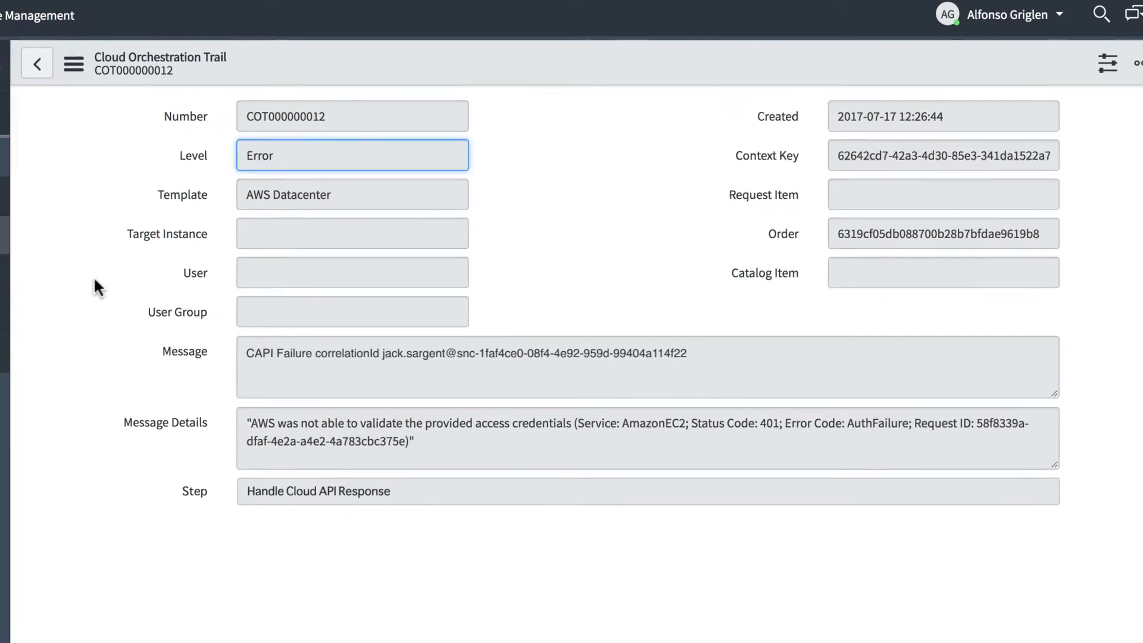
click(72, 64)
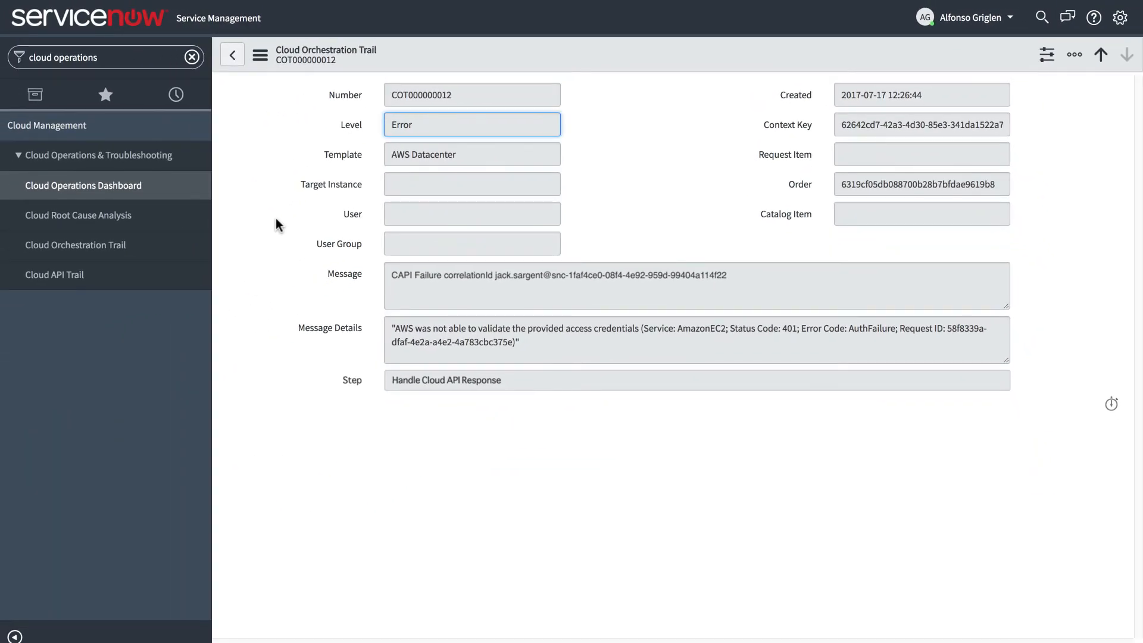
mouse_move(55, 274)
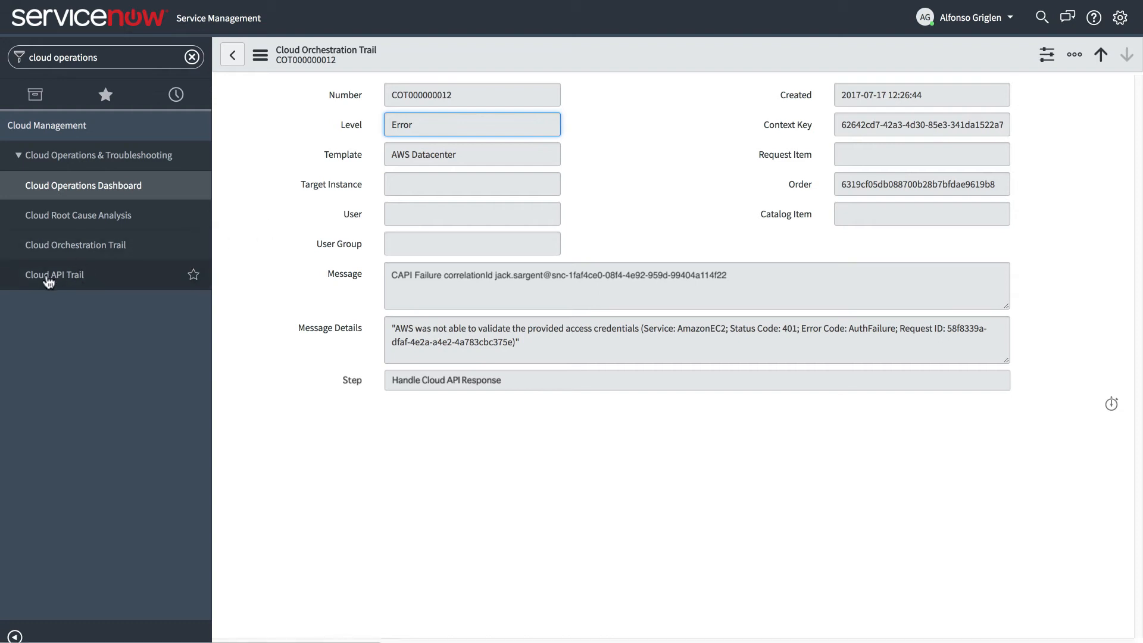
Navigate via the 'cloud API' navigator filter to the CAPI Trails list of 5451 records
click(54, 275)
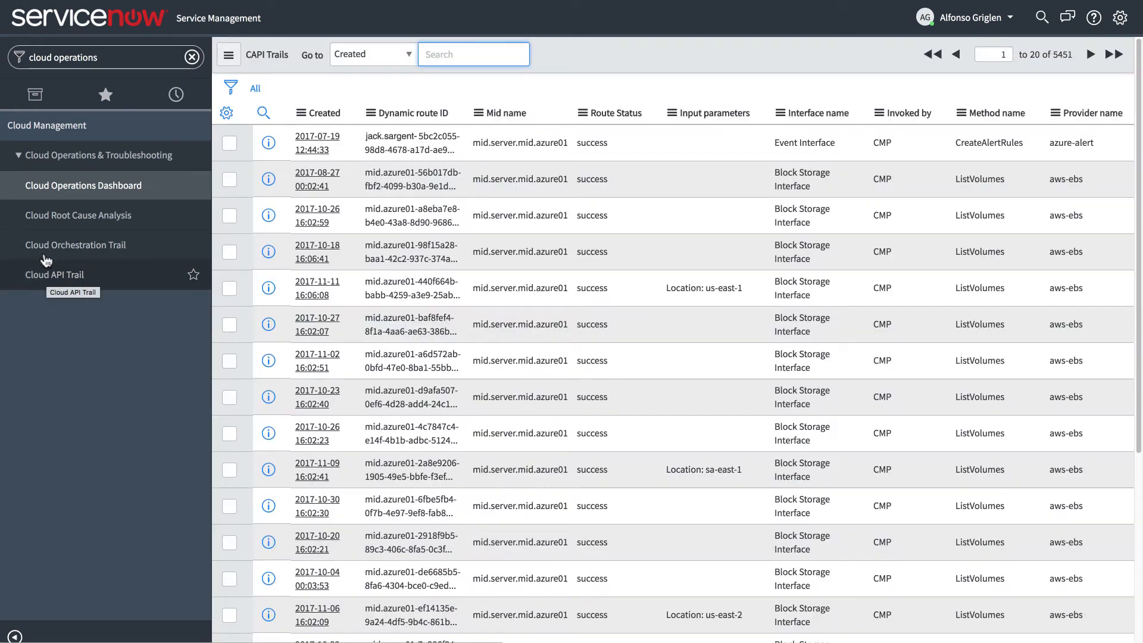
text(cloud API)
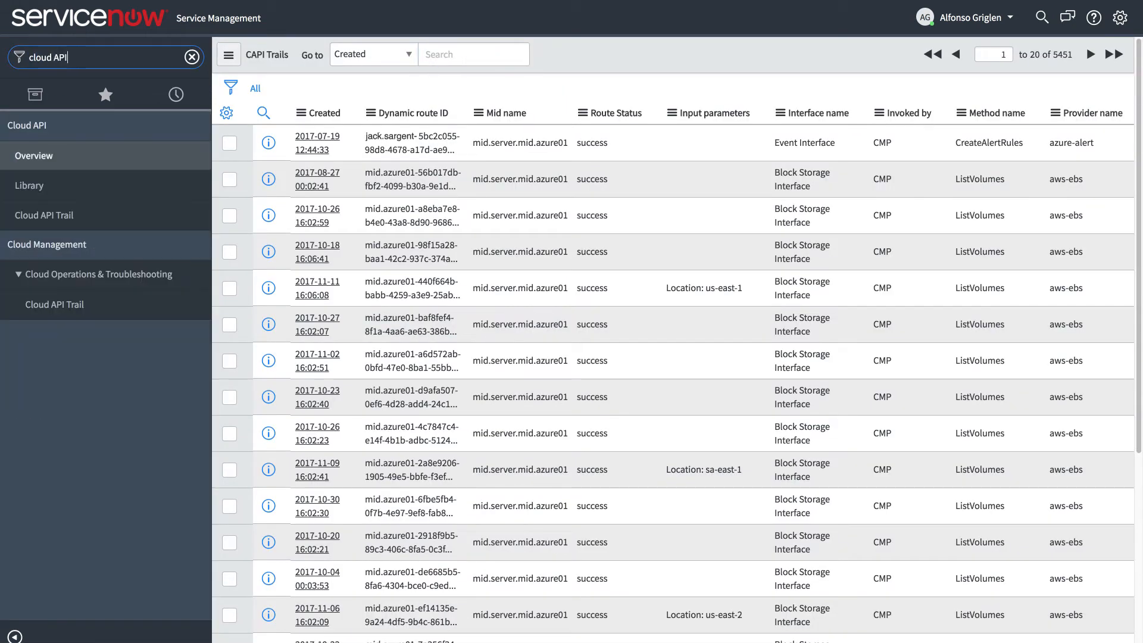
click(29, 185)
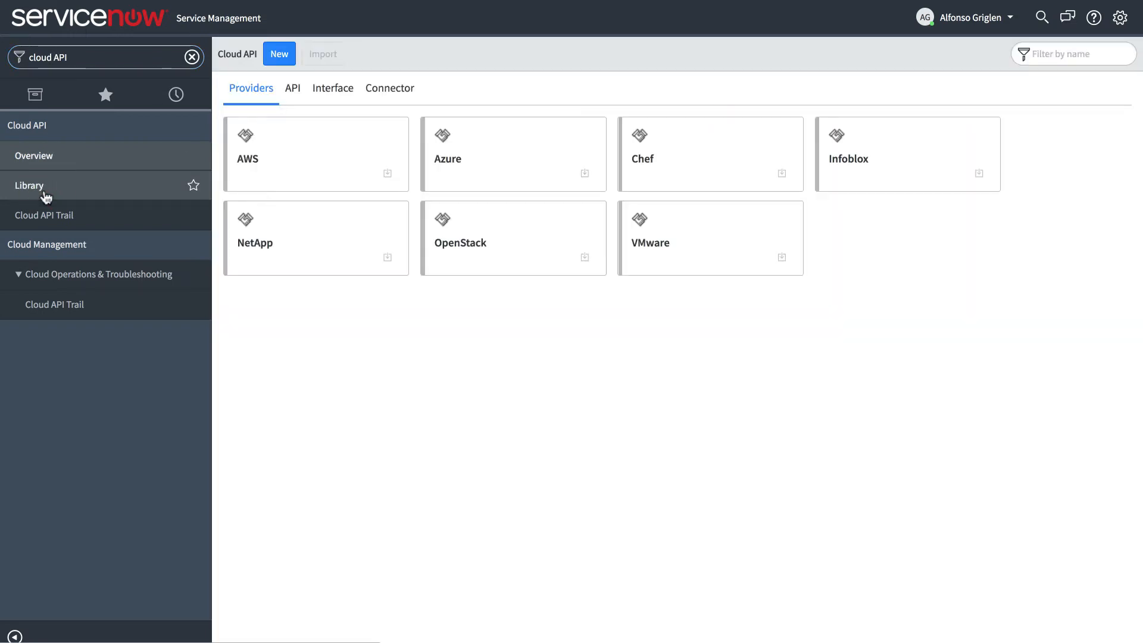
click(54, 305)
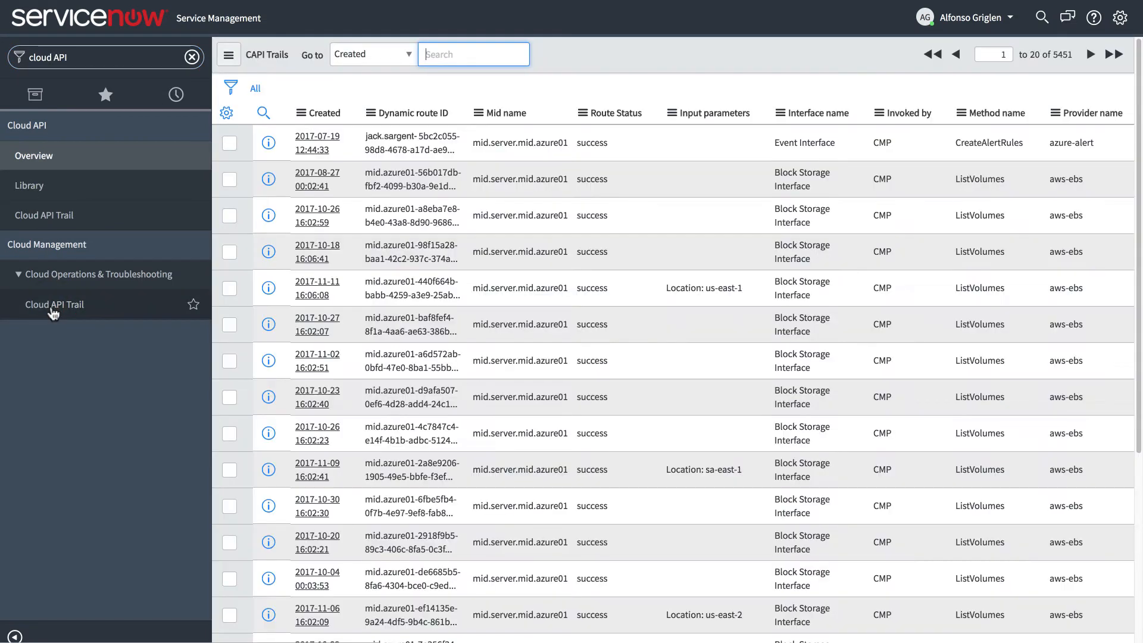
Filter CAPI Trails to Route Status error and created on 2017-07-17
click(229, 87)
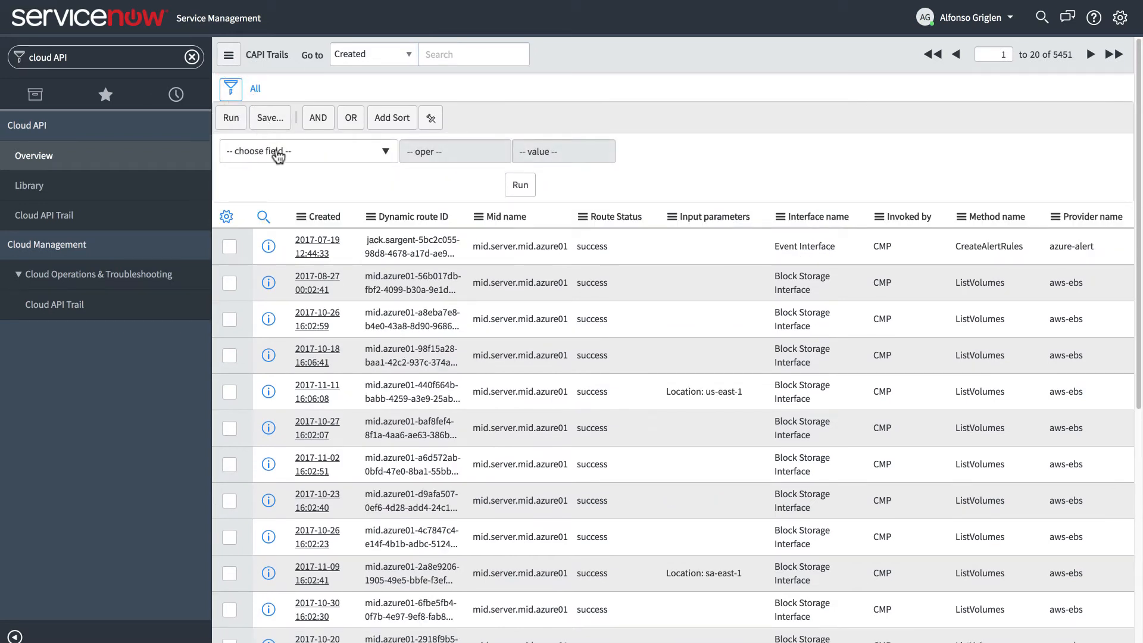
click(308, 150)
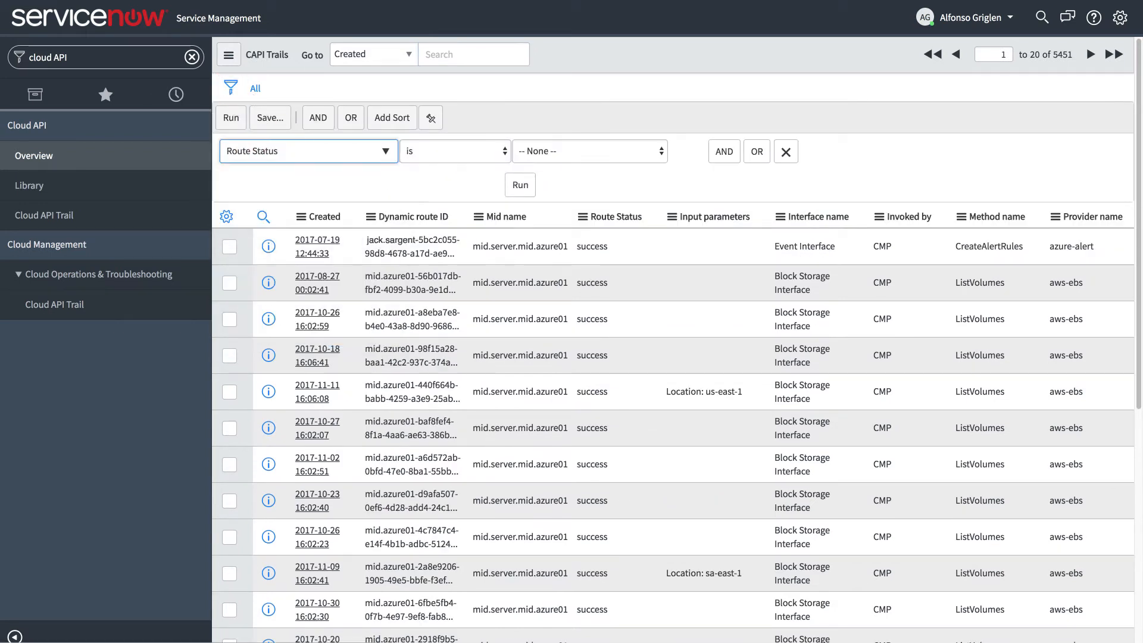
click(589, 151)
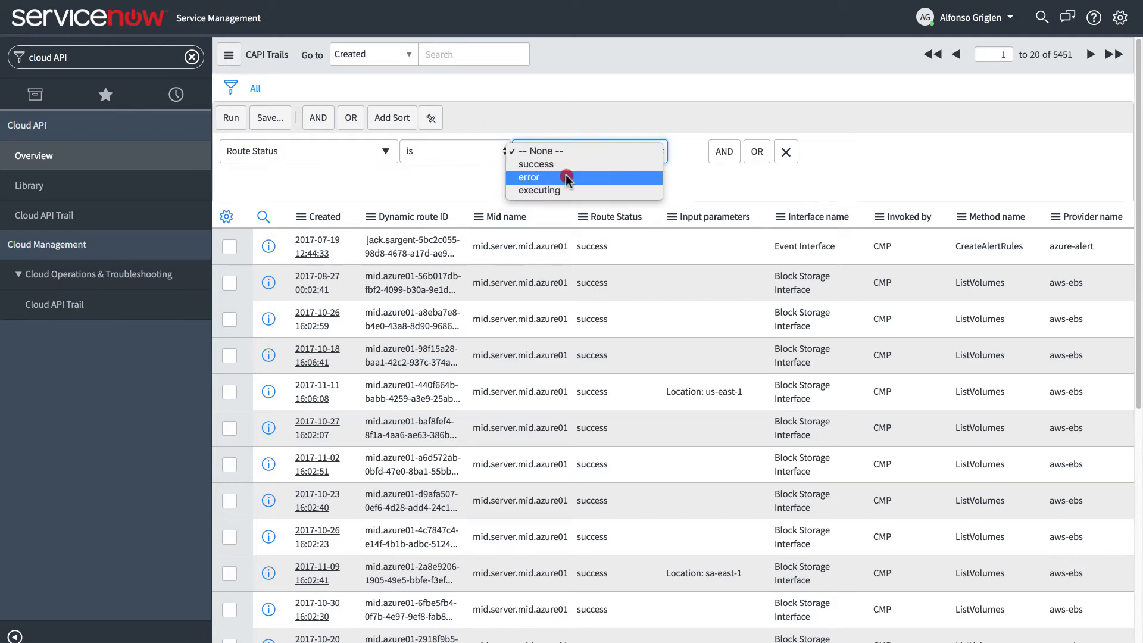
click(527, 178)
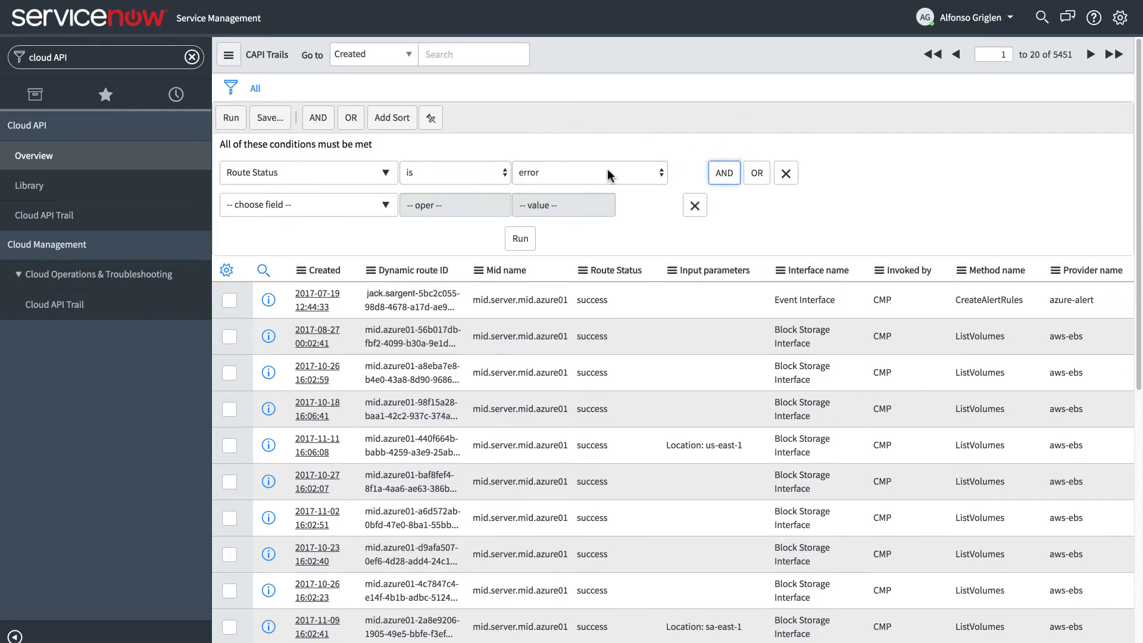
click(308, 204)
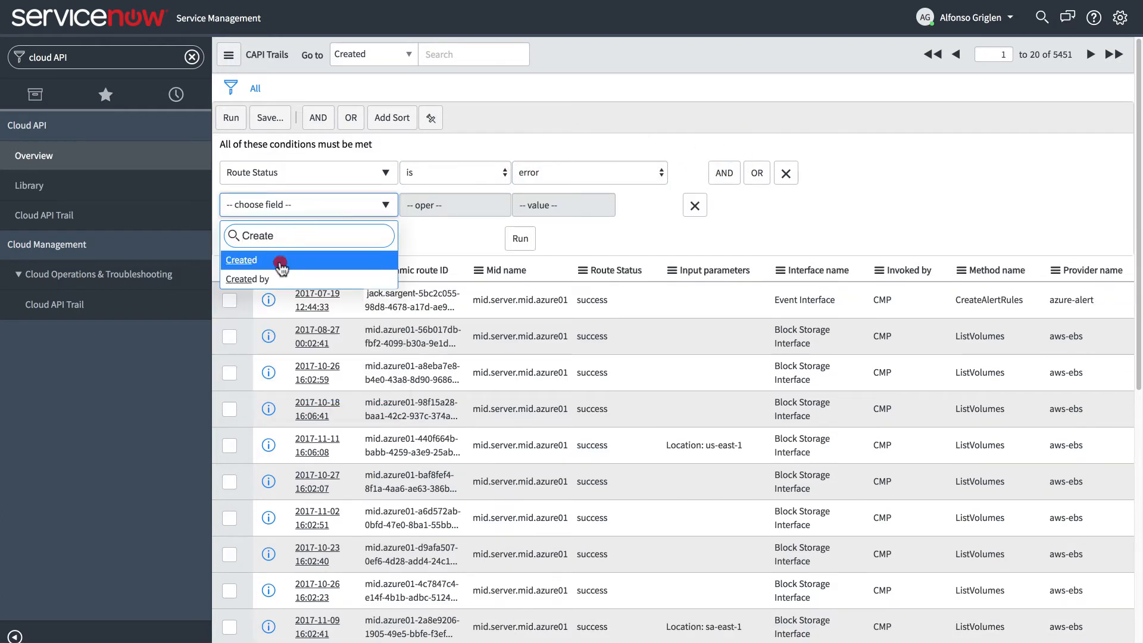
click(241, 259)
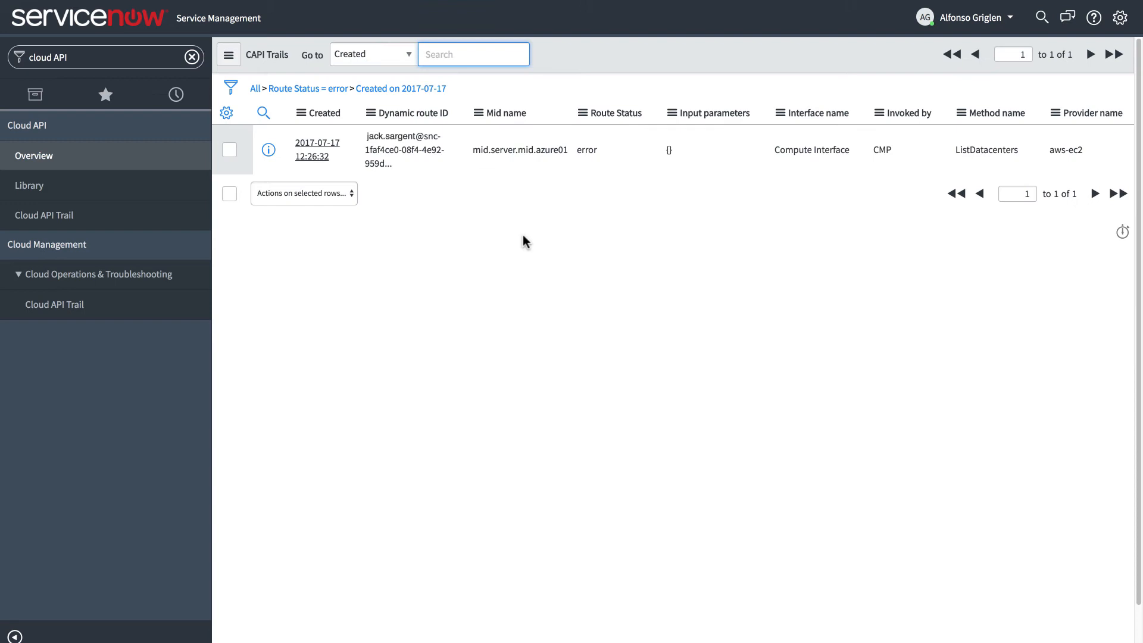
click(228, 54)
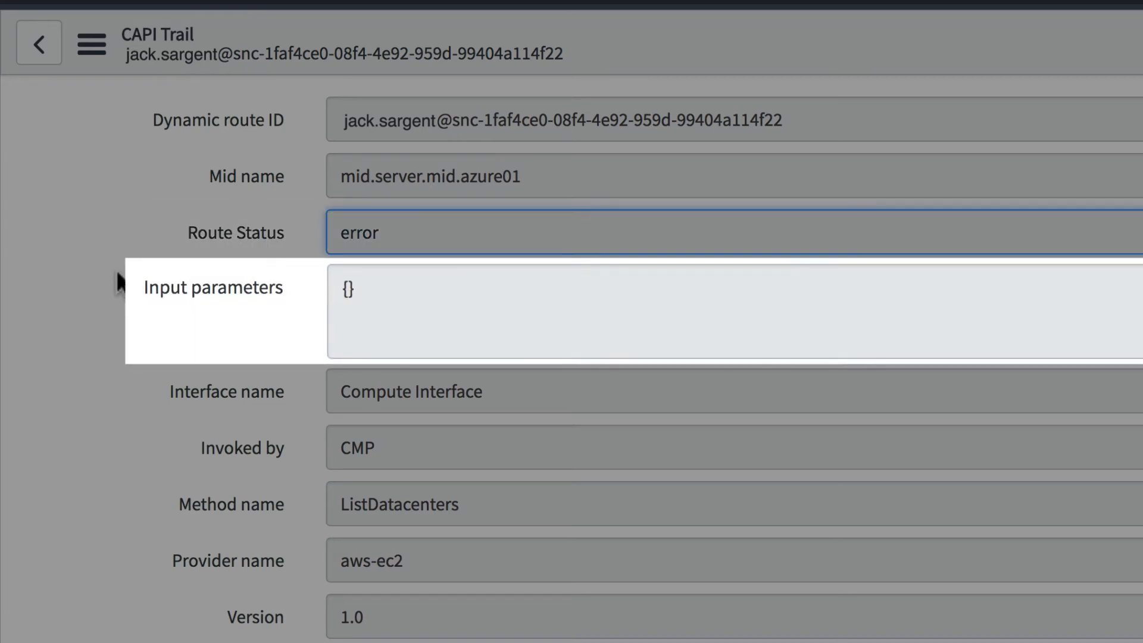
Scroll the failed ListDatacenters record down to its empty CAPI Trail Logs list
scroll(down, 3)
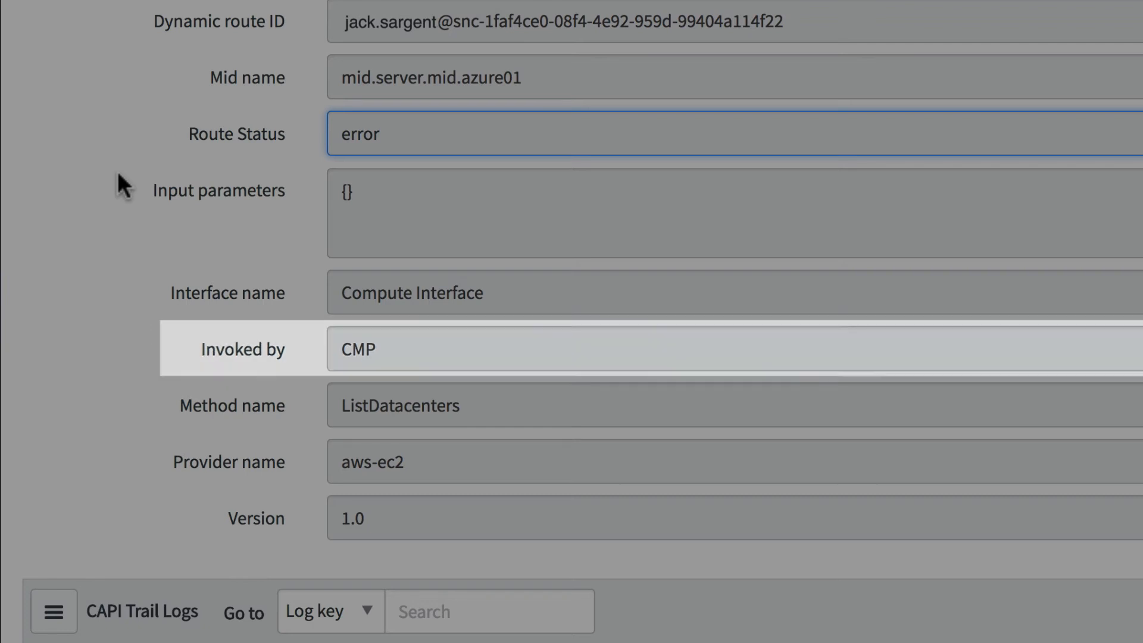
scroll(down, 3)
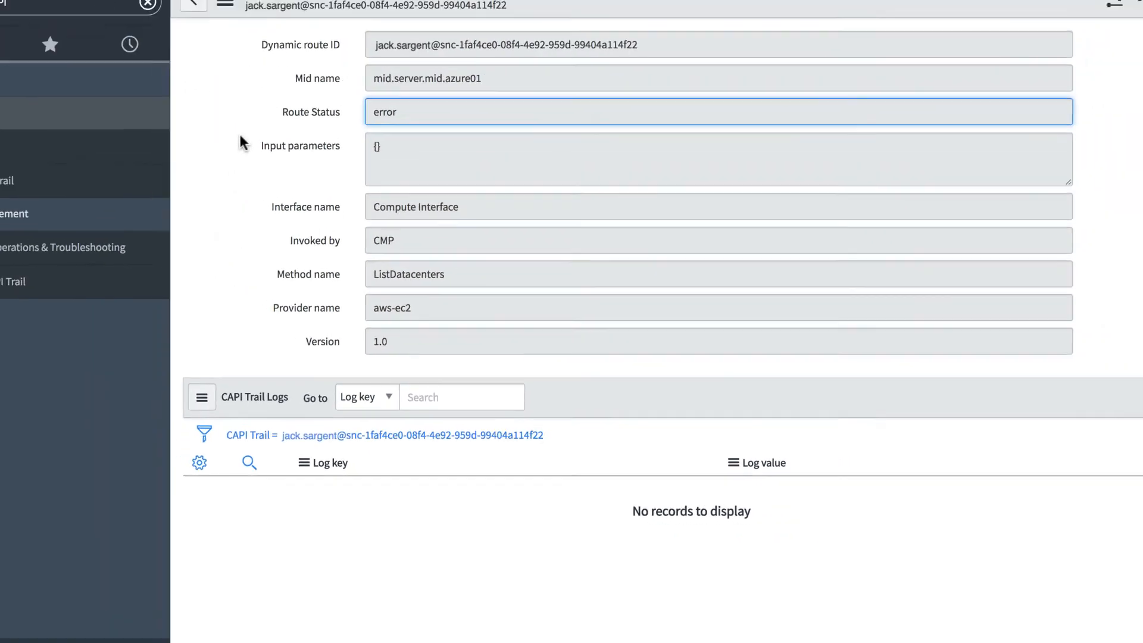
Inspect a successful ListVolumes trail's route_result log, then search the navigator for 'cloud operations'
click(52, 304)
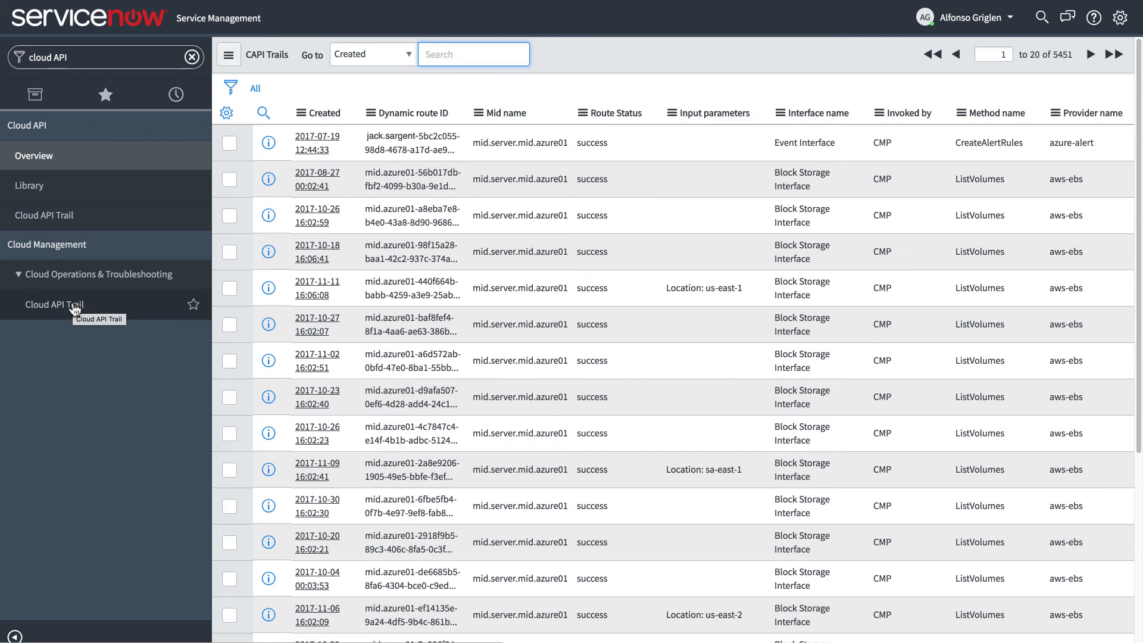
click(317, 282)
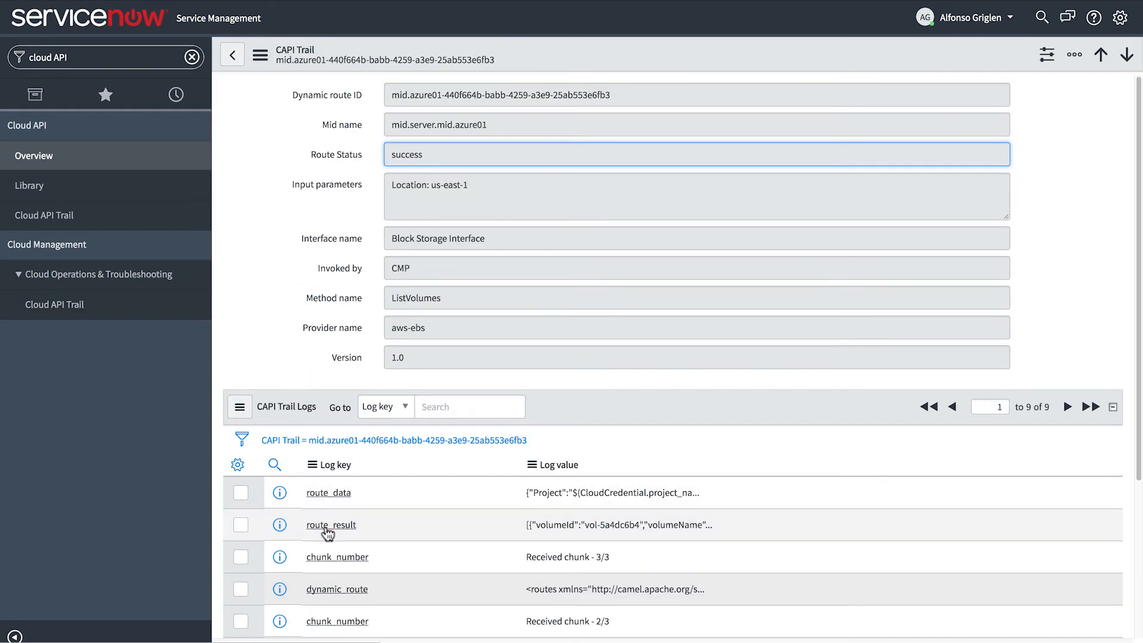
click(331, 524)
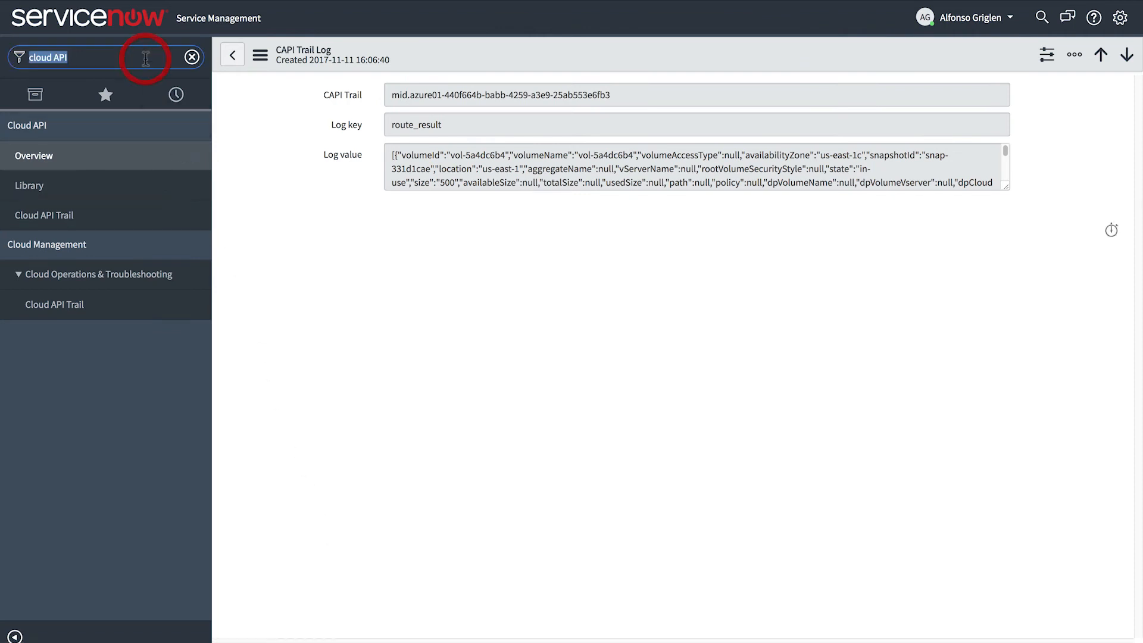
text(cloud operations)
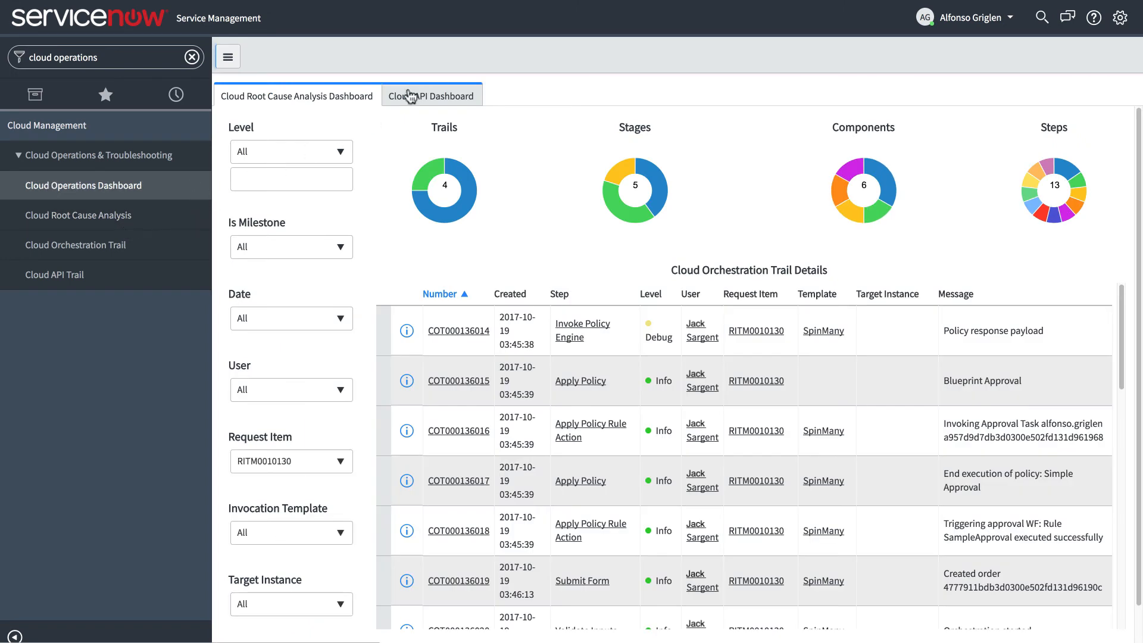
Review the Cloud API Dashboard's 13,610 successful vs 36 errored executions and per-method statuses
click(431, 95)
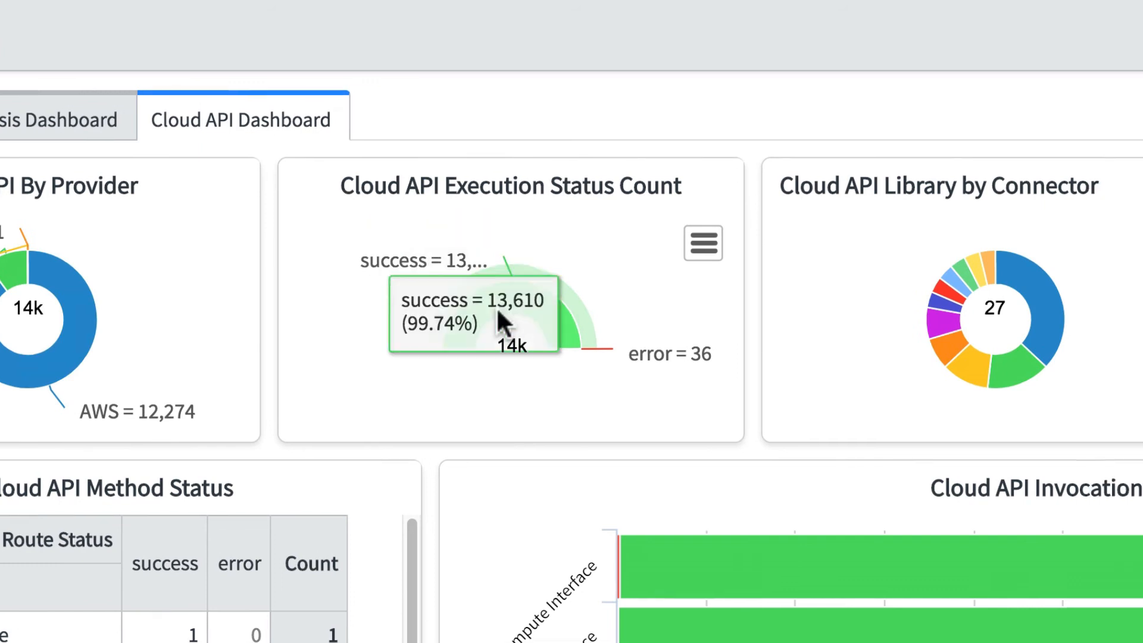
scroll(right, 3)
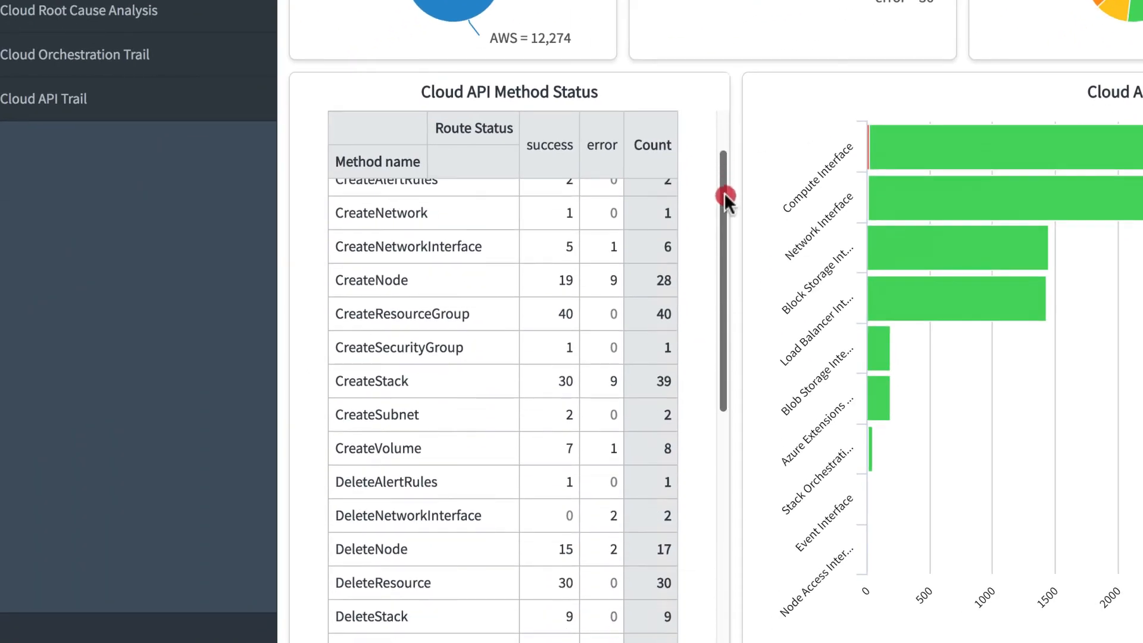
drag(725, 201, 725, 429)
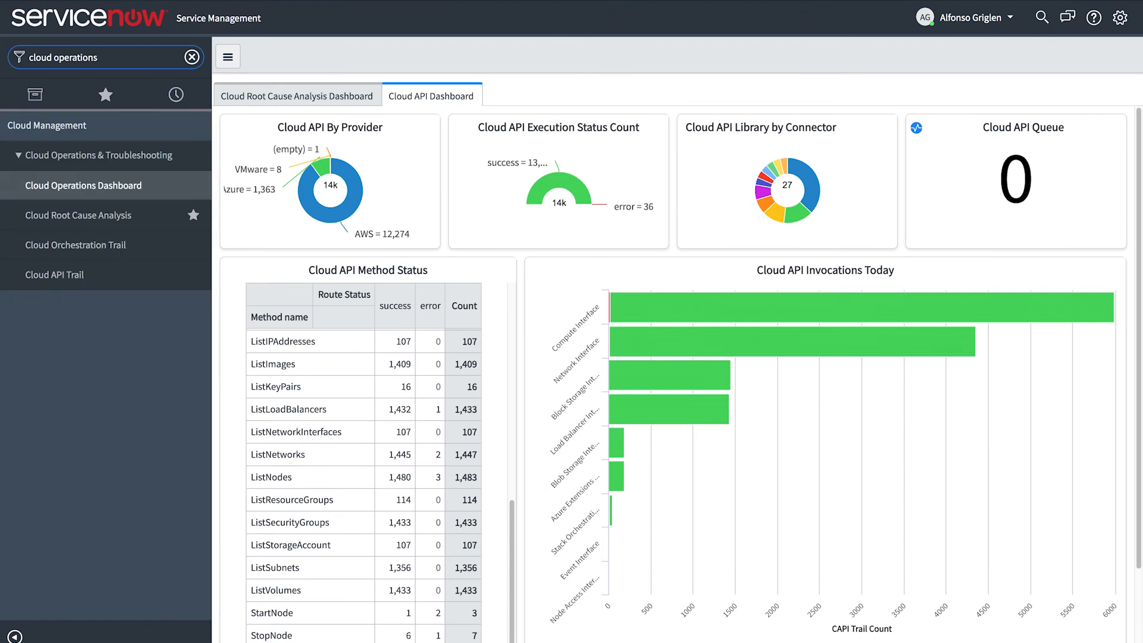
Regroup the Cloud Operations Dashboard's Cloud Service Requests chart from Owner Group to Blueprint
click(84, 185)
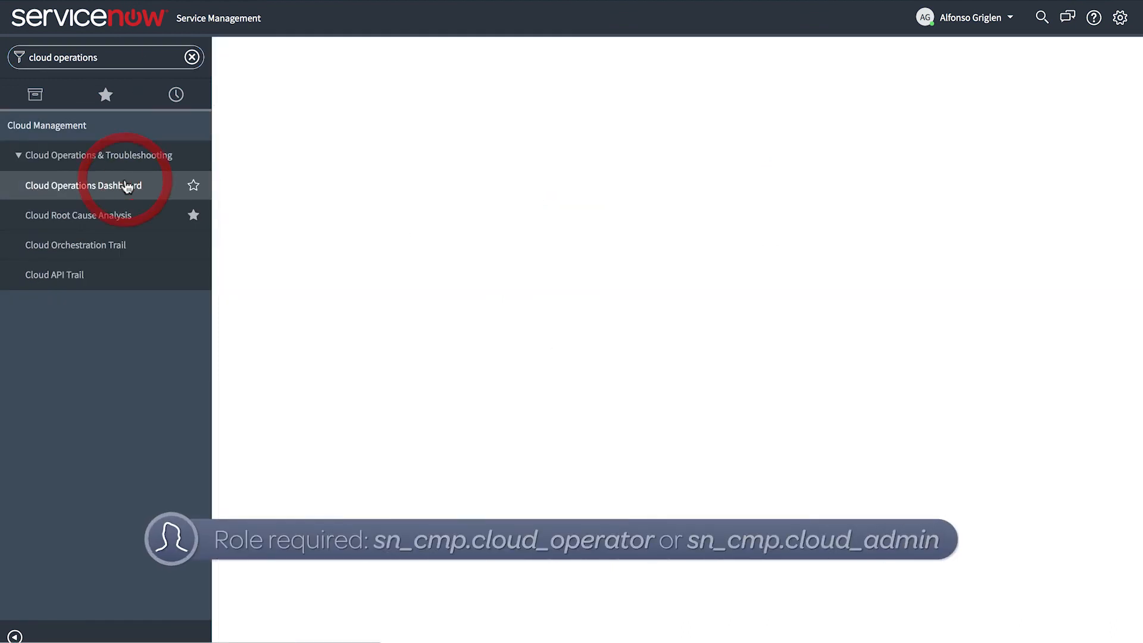
click(82, 185)
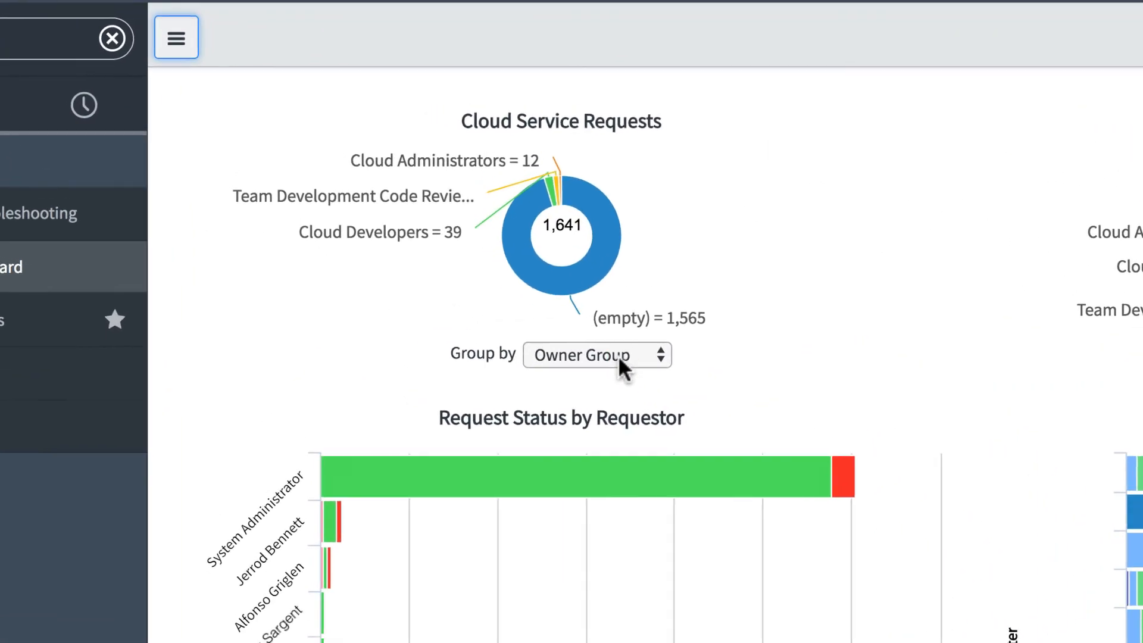
click(595, 354)
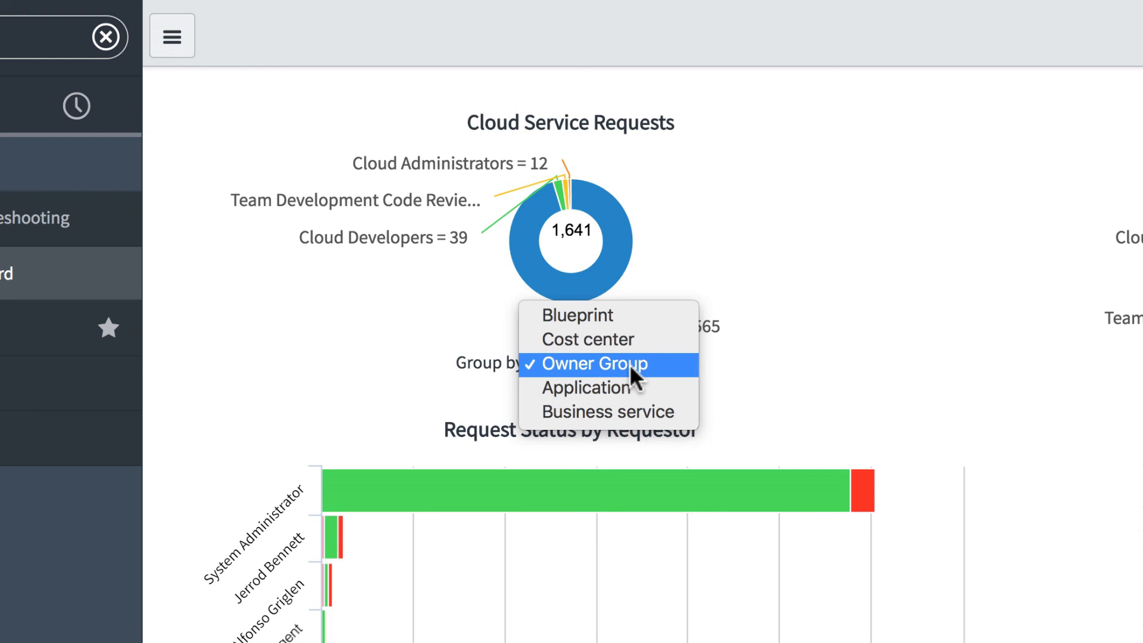
click(575, 315)
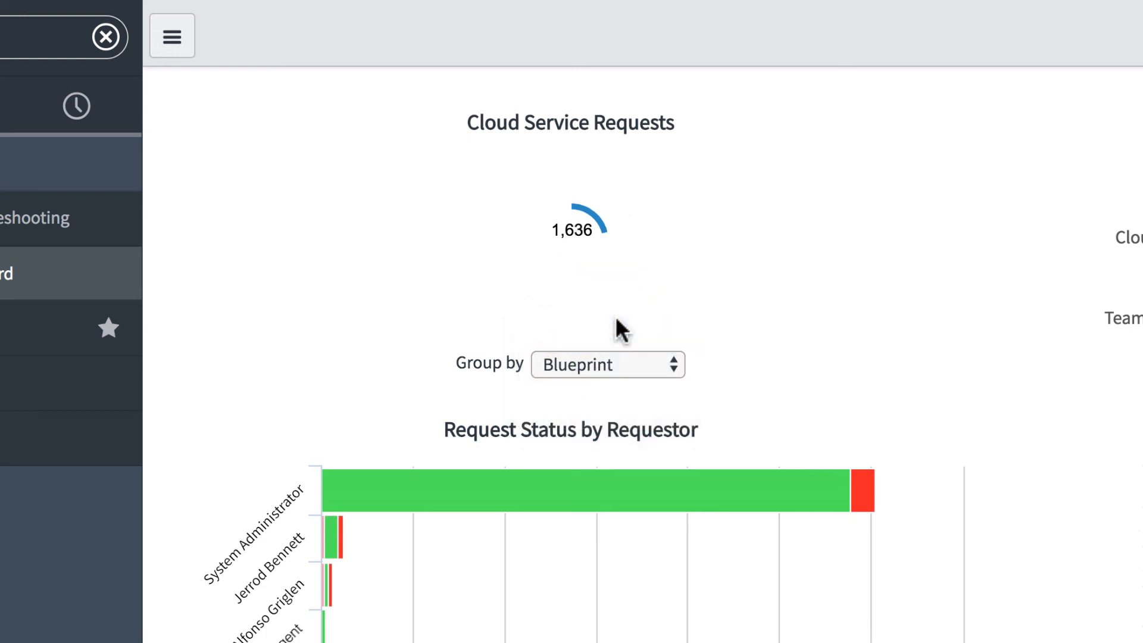